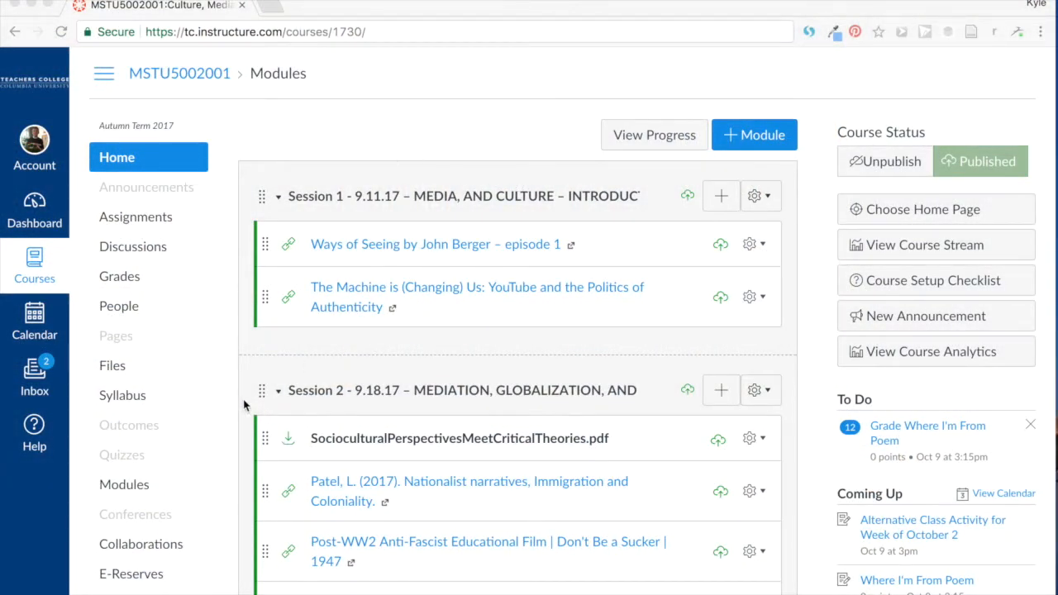
- Reach the Mediathread link in the Canvas course navigation and open the tool page
{"action": "scroll", "scroll_direction": "down", "scroll_amount": 3}
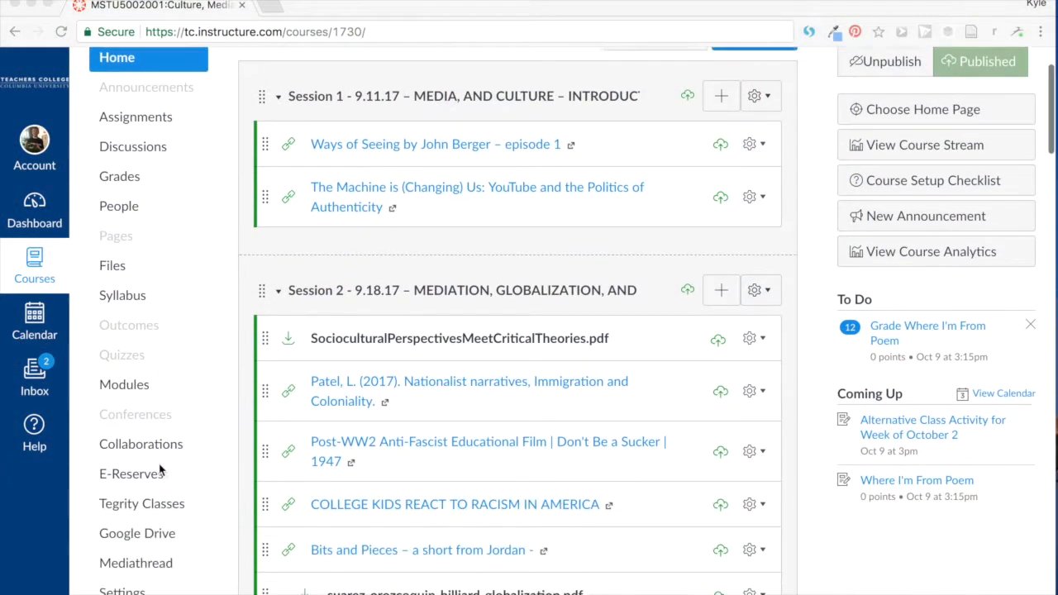
{"action": "scroll", "scroll_direction": "down", "scroll_amount": 3}
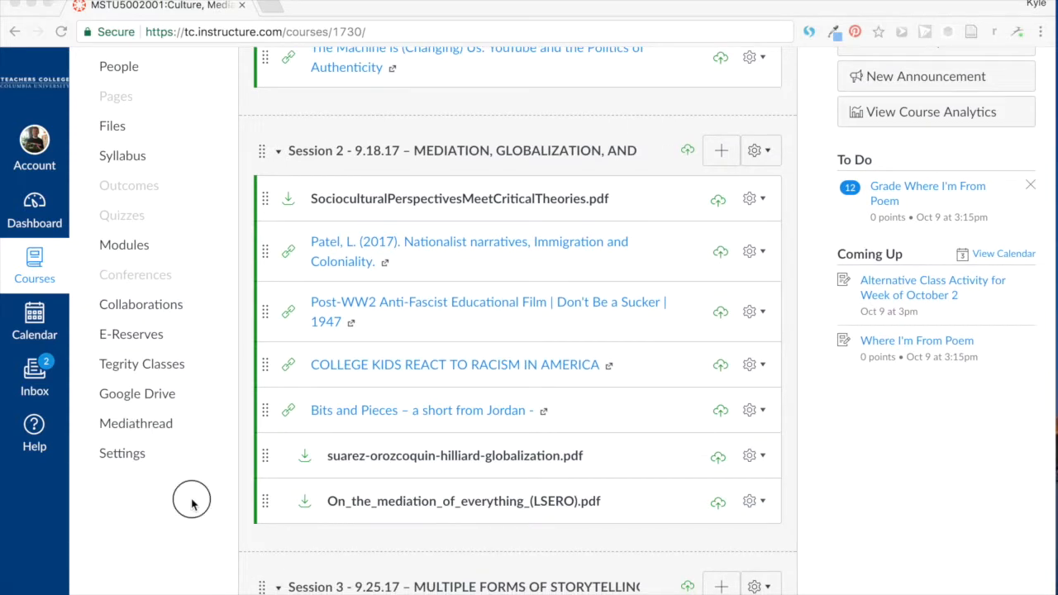
{"action": "left_click", "coordinate": [136, 423]}
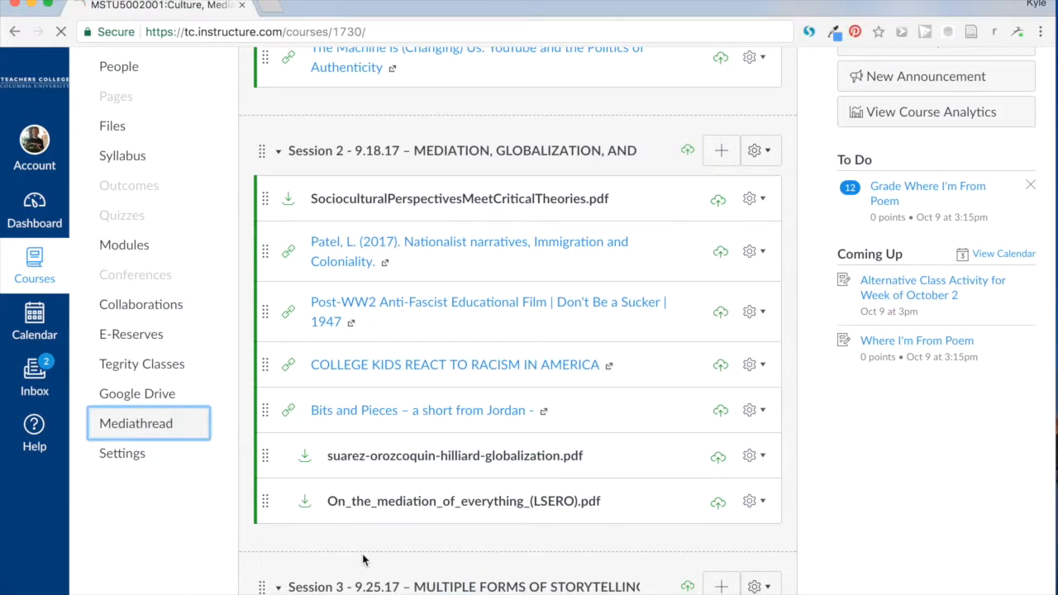
{"action": "left_click", "coordinate": [136, 424]}
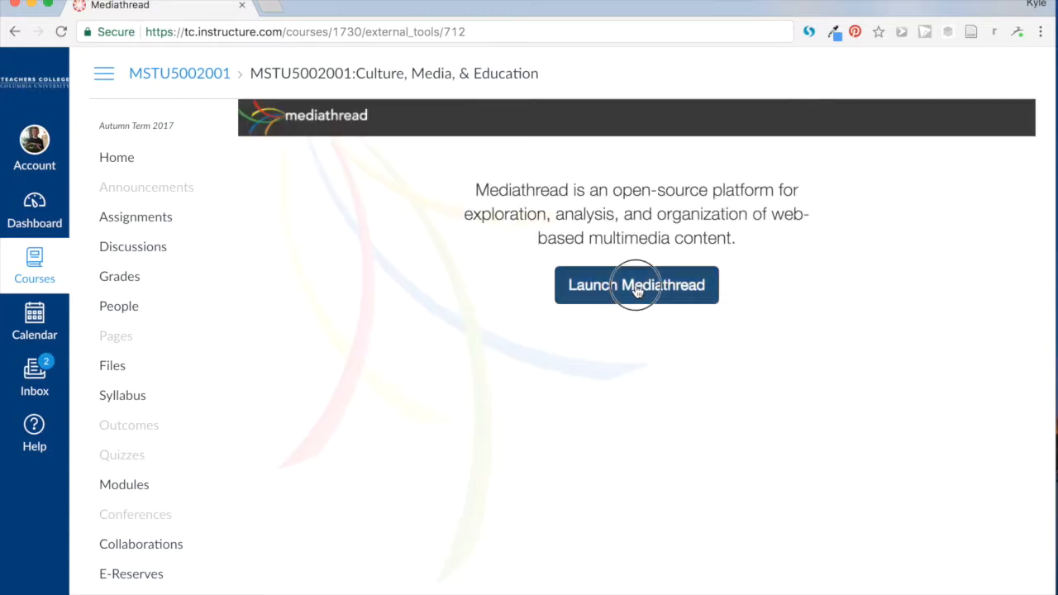
- Launch Mediathread for the course and view the full class collection of six items
{"action": "left_click", "coordinate": [636, 285]}
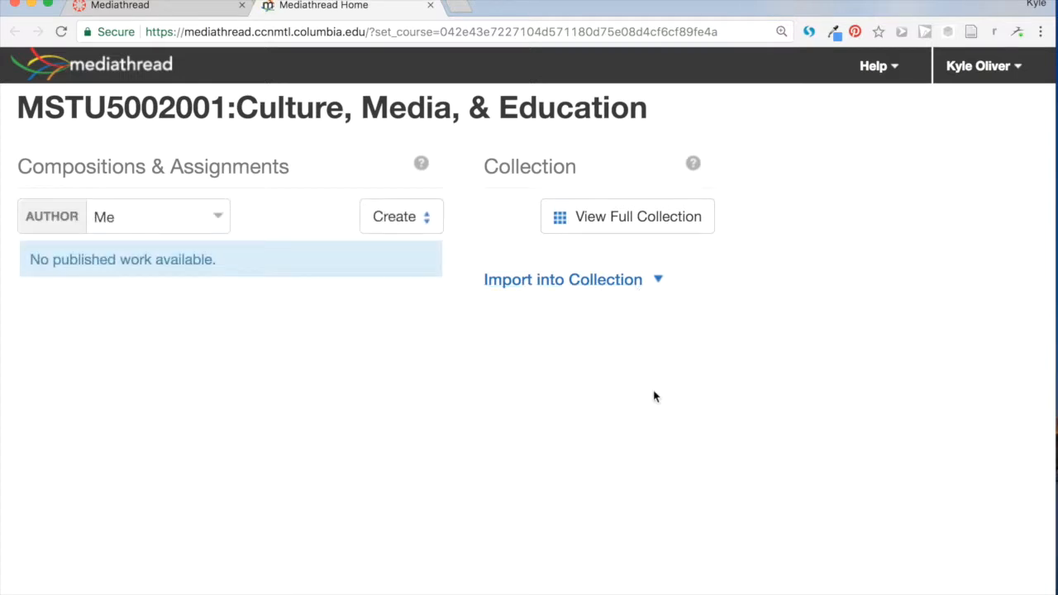
{"action": "mouse_move", "coordinate": [945, 68]}
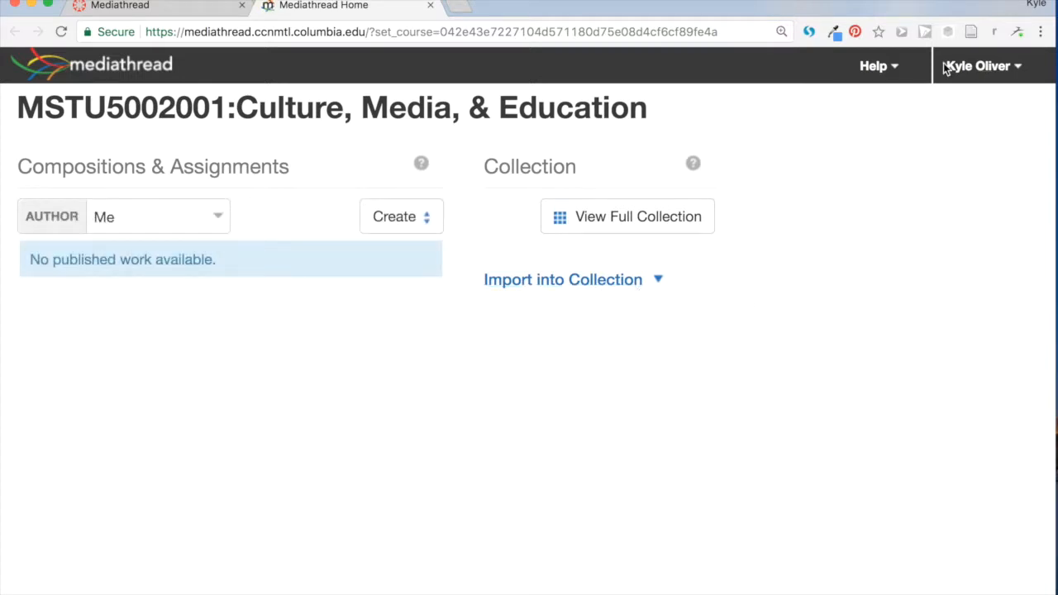
{"action": "mouse_move", "coordinate": [946, 86]}
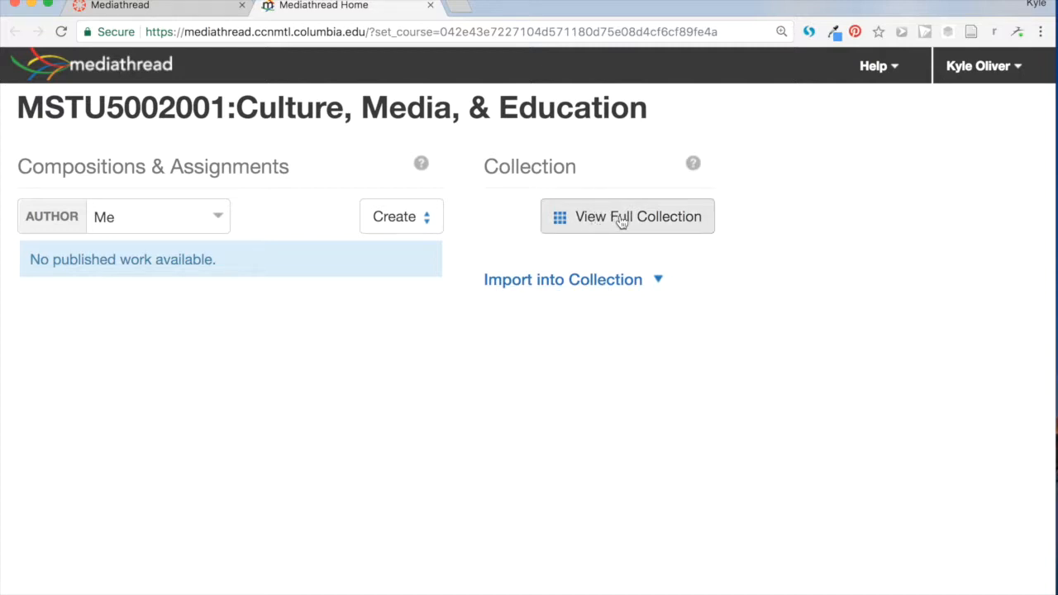
{"action": "left_click", "coordinate": [629, 215]}
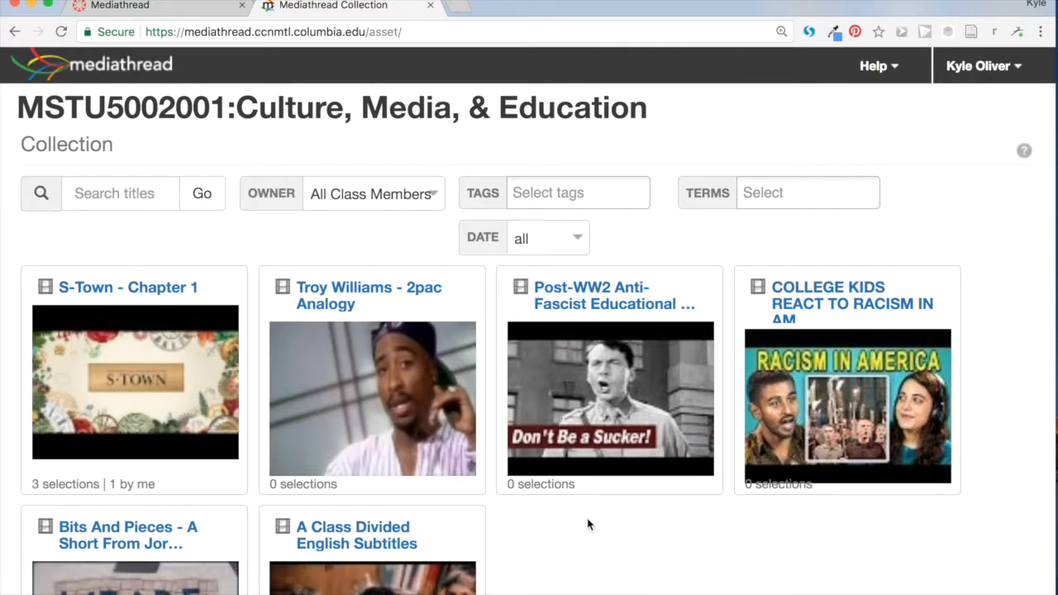
{"action": "scroll", "scroll_direction": "down", "scroll_amount": 3}
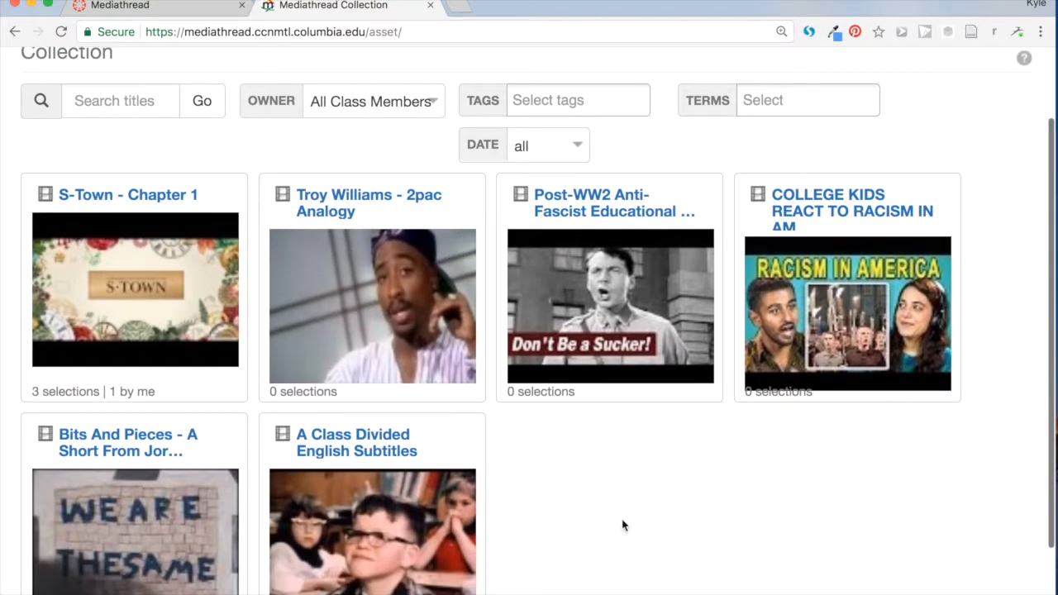
{"action": "mouse_move", "coordinate": [413, 441]}
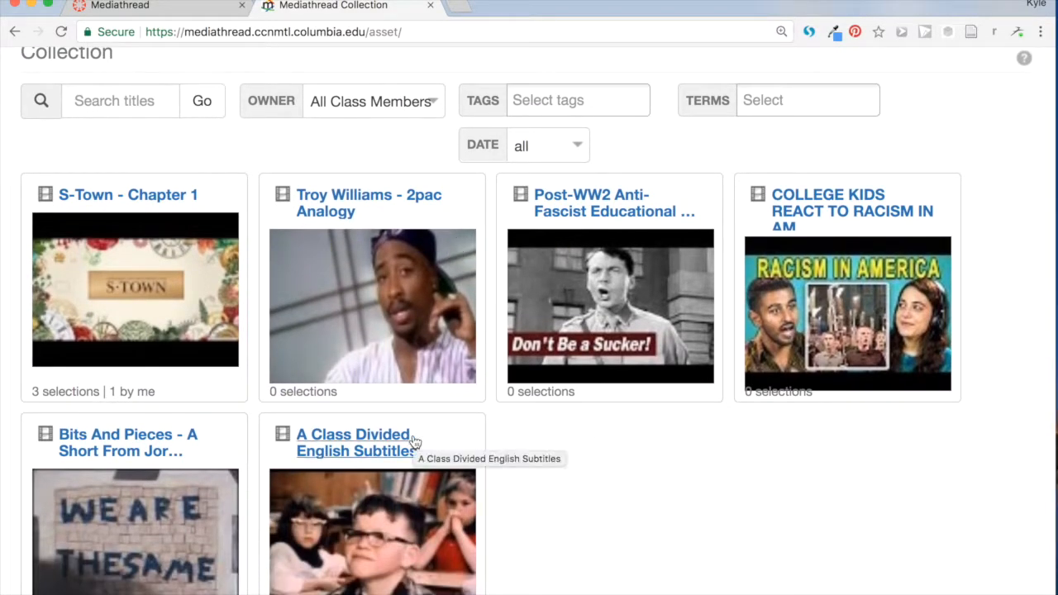
{"action": "scroll", "scroll_direction": "up", "scroll_amount": 3}
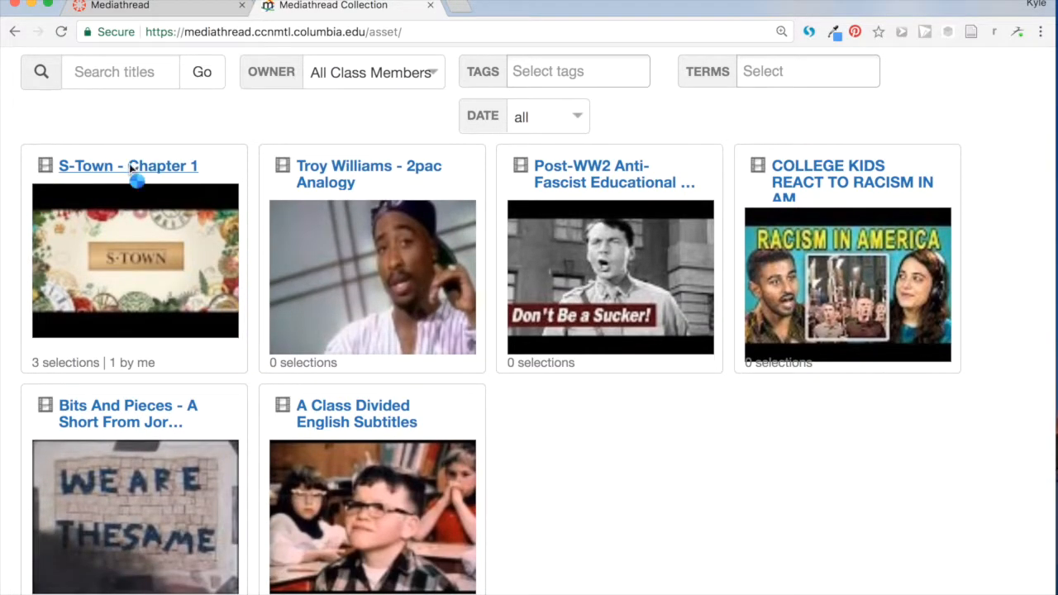
- Preview the S-Town - Chapter 1 video briefly, playing then pausing it
{"action": "left_click", "coordinate": [129, 166]}
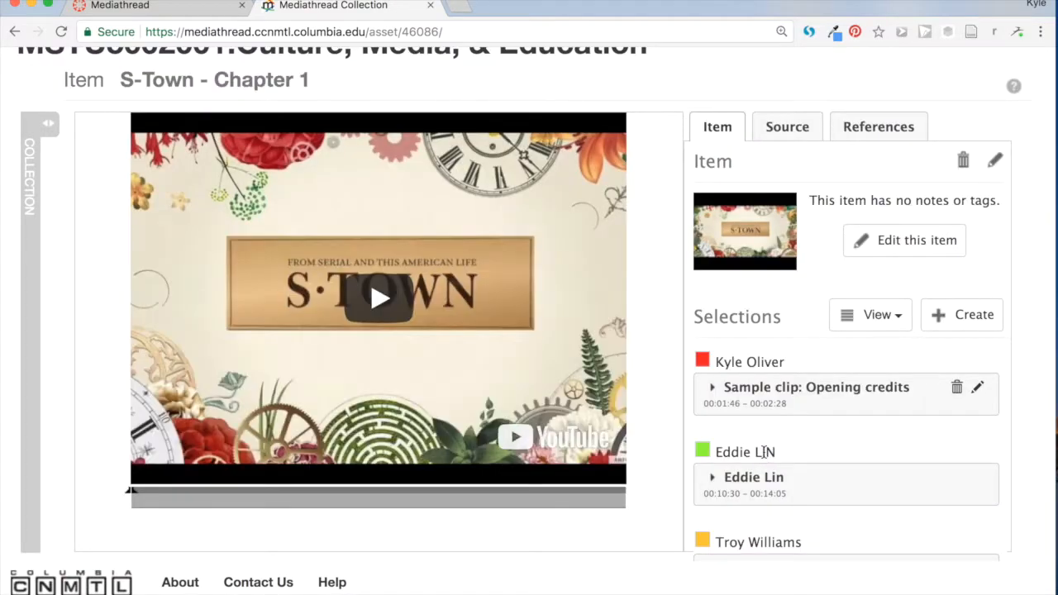
{"action": "left_click", "coordinate": [377, 297]}
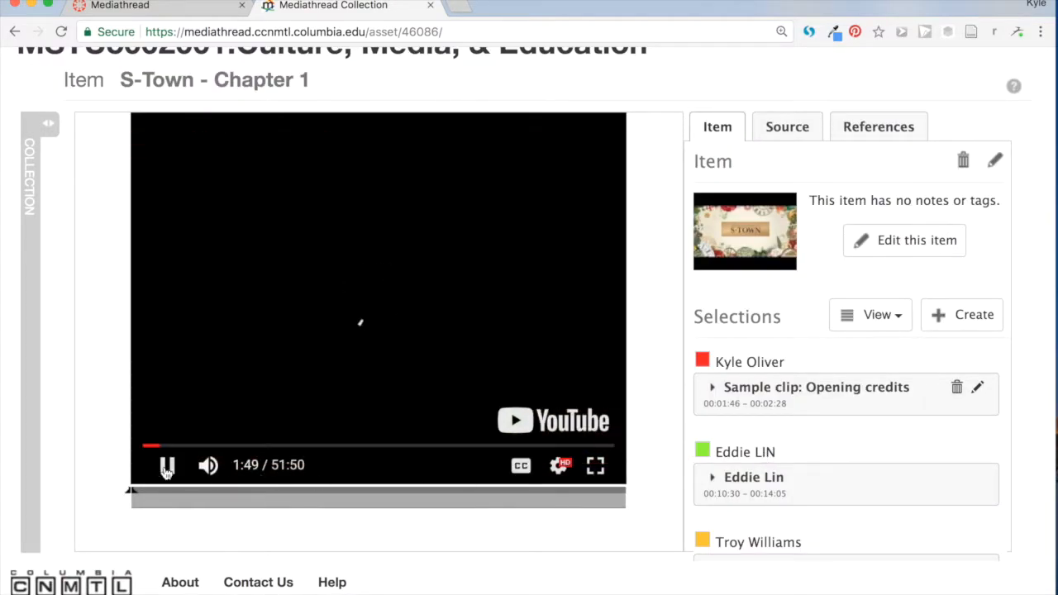
{"action": "left_click", "coordinate": [167, 466]}
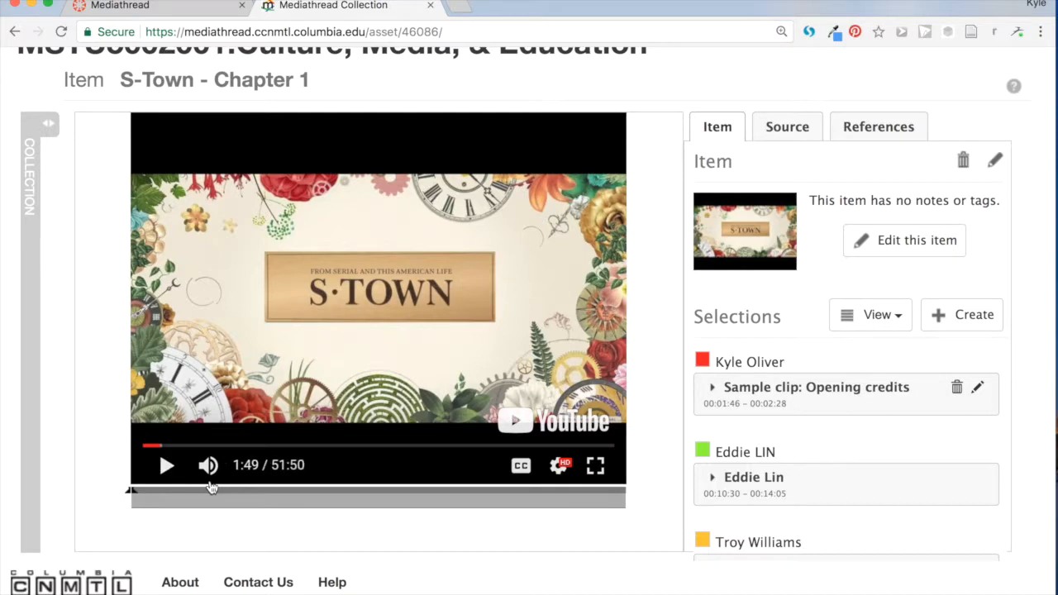
{"action": "mouse_move", "coordinate": [903, 297]}
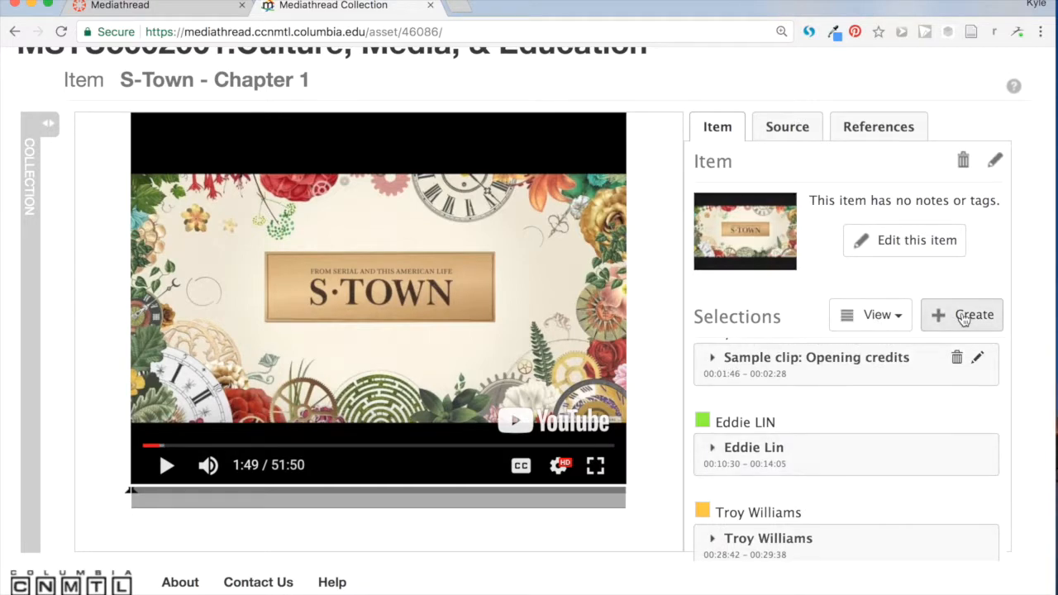
- Start a new clip selection for the S-Town video, leaving start and end at zero
{"action": "left_click", "coordinate": [962, 314]}
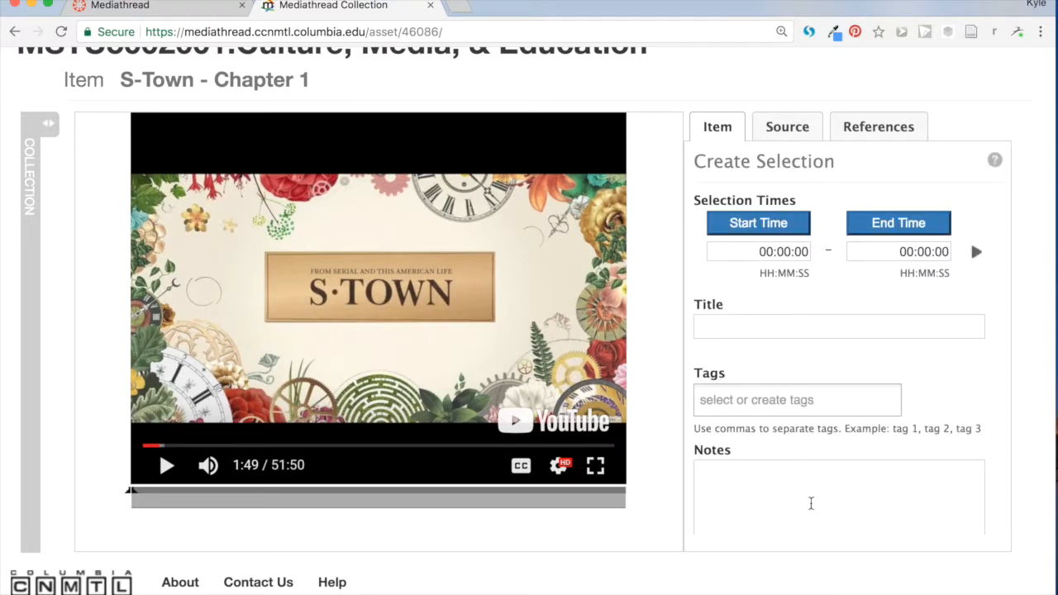
{"action": "scroll", "scroll_direction": "up", "scroll_amount": 3}
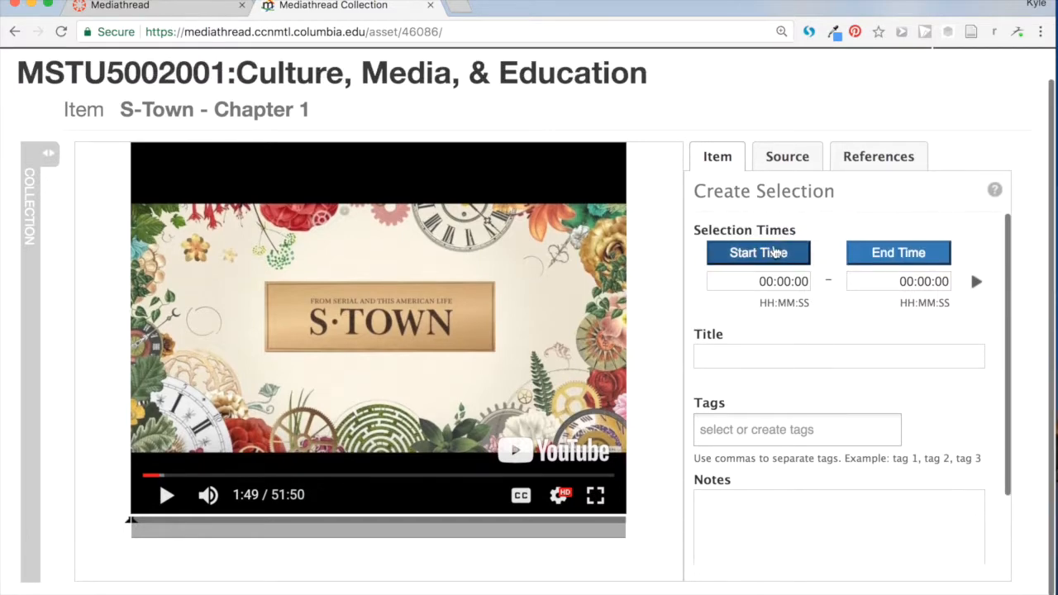
{"action": "mouse_move", "coordinate": [918, 366]}
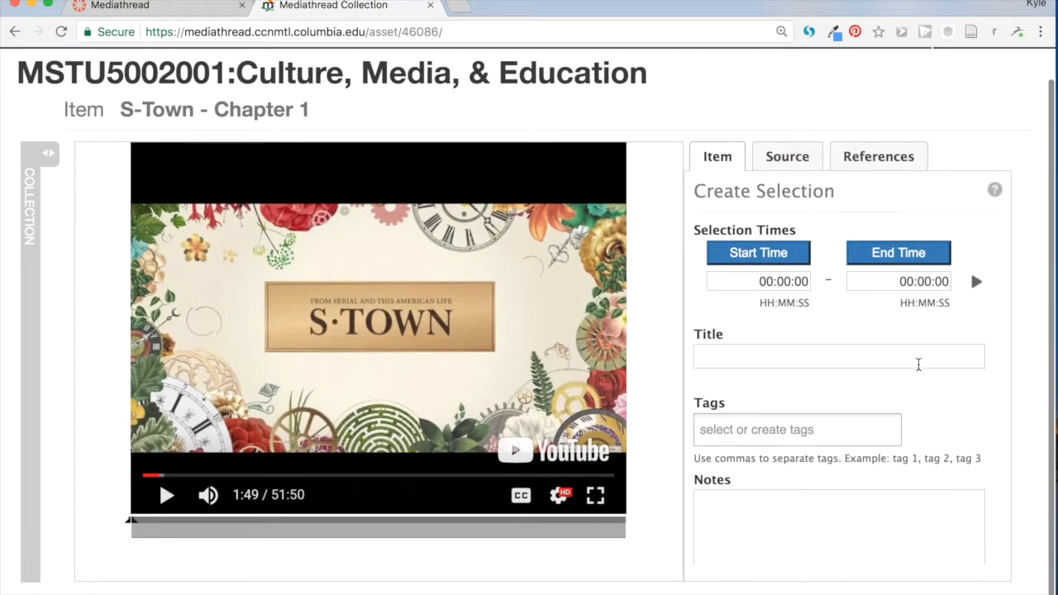
{"action": "mouse_move", "coordinate": [868, 473]}
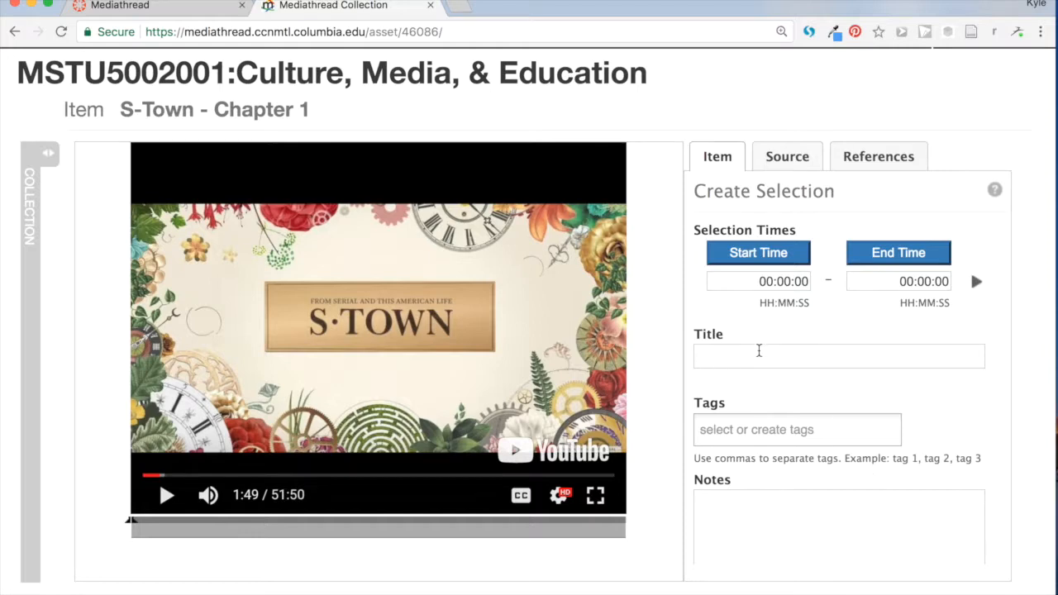
{"action": "mouse_move", "coordinate": [721, 456]}
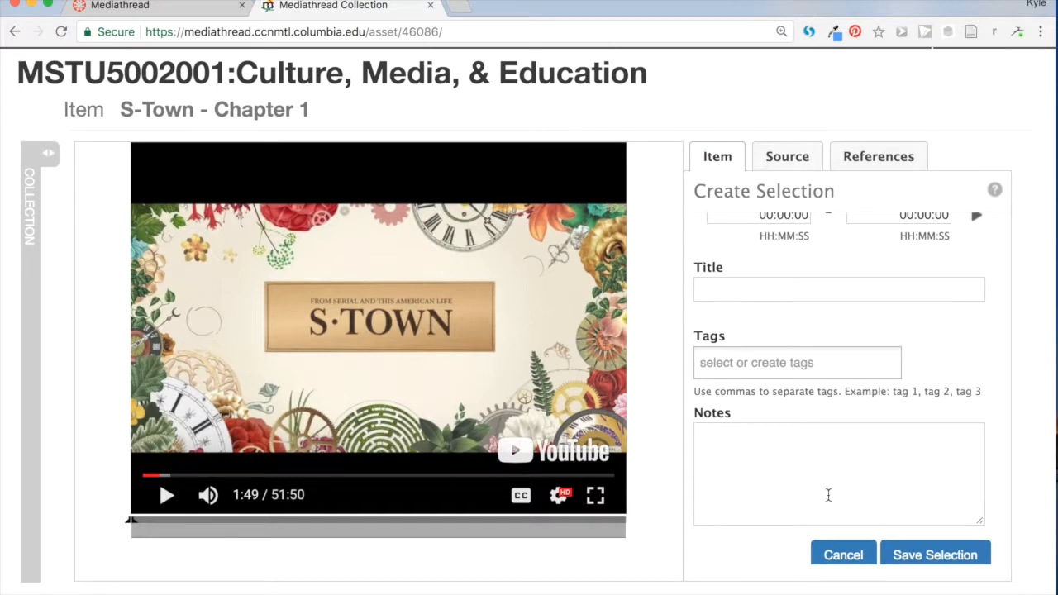
{"action": "mouse_move", "coordinate": [843, 510]}
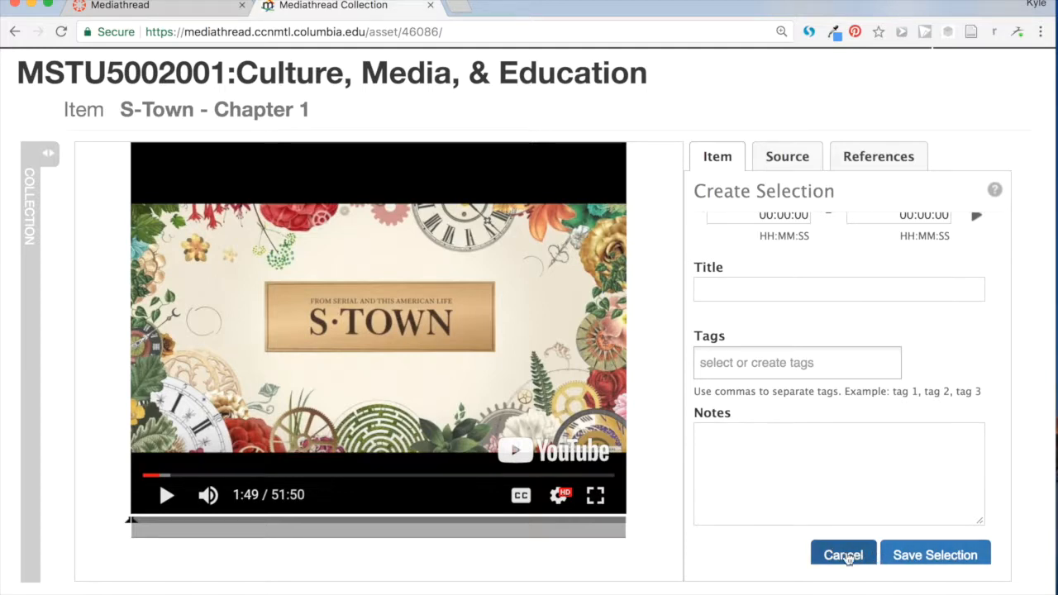
{"action": "left_click", "coordinate": [843, 556]}
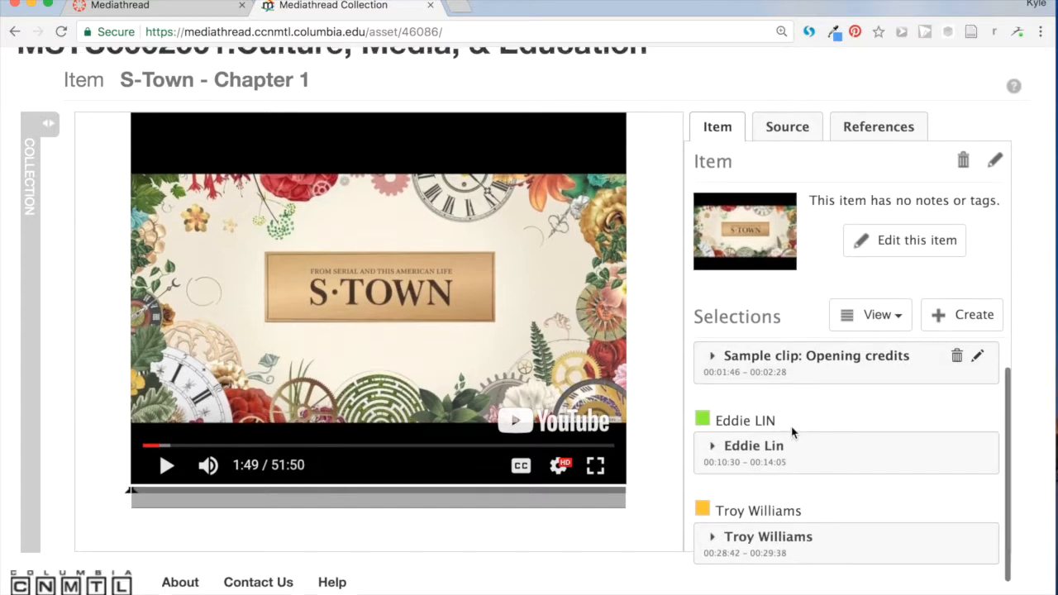
{"action": "scroll", "scroll_direction": "up", "scroll_amount": 3}
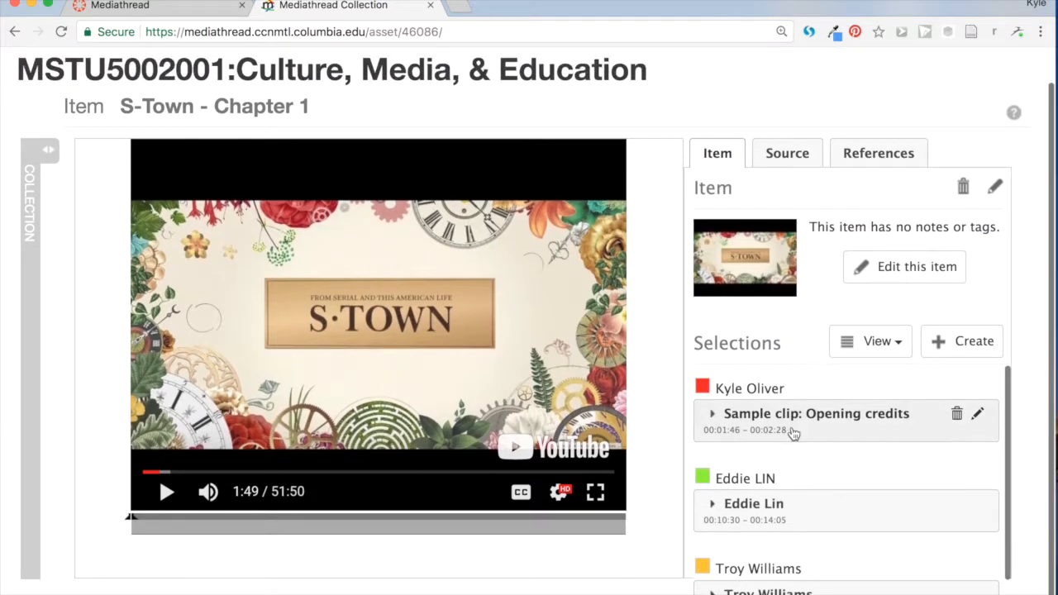
{"action": "mouse_move", "coordinate": [802, 438]}
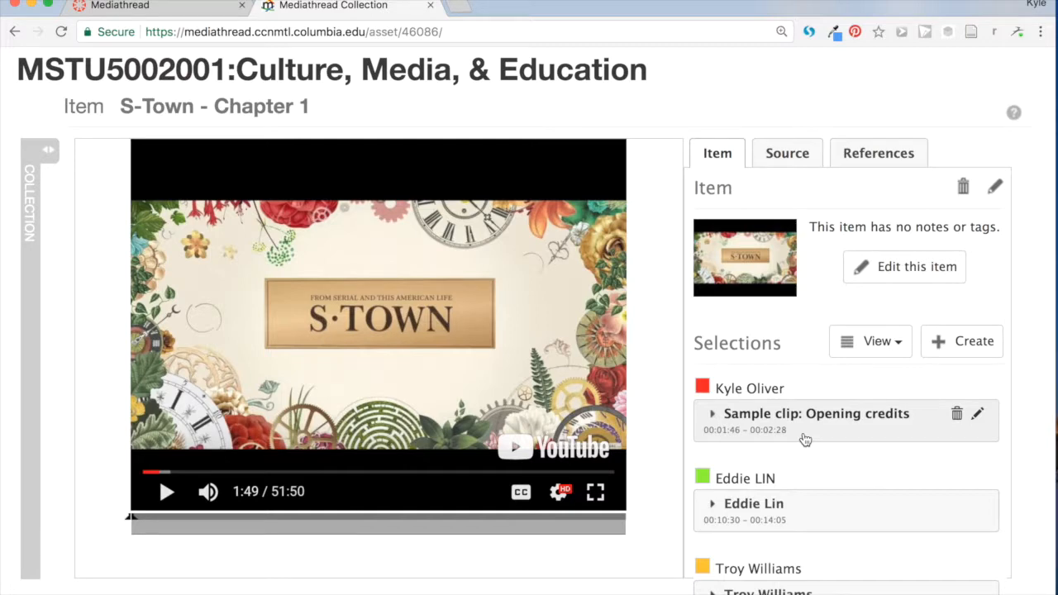
{"action": "mouse_move", "coordinate": [13, 32]}
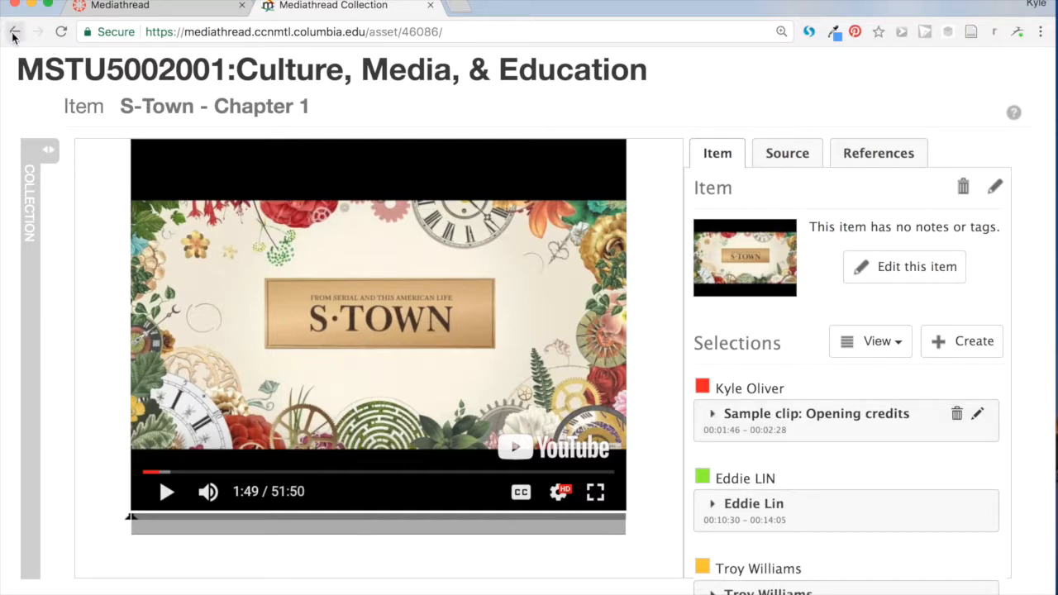
- Go back to the course home and reach the Mediathread extension's Chrome Web Store listing
{"action": "left_click", "coordinate": [14, 31]}
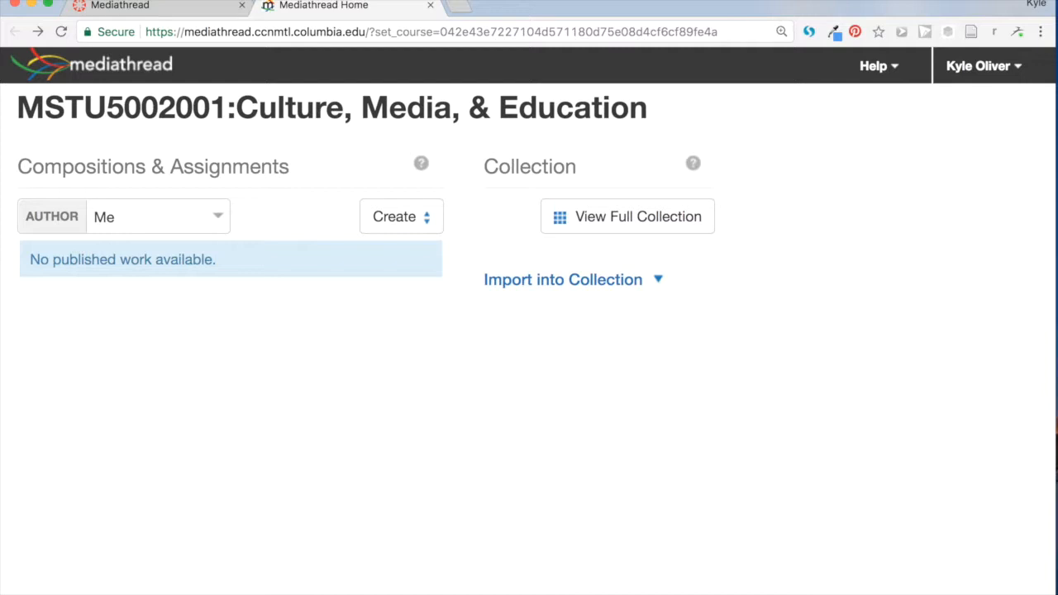
{"action": "mouse_move", "coordinate": [807, 265]}
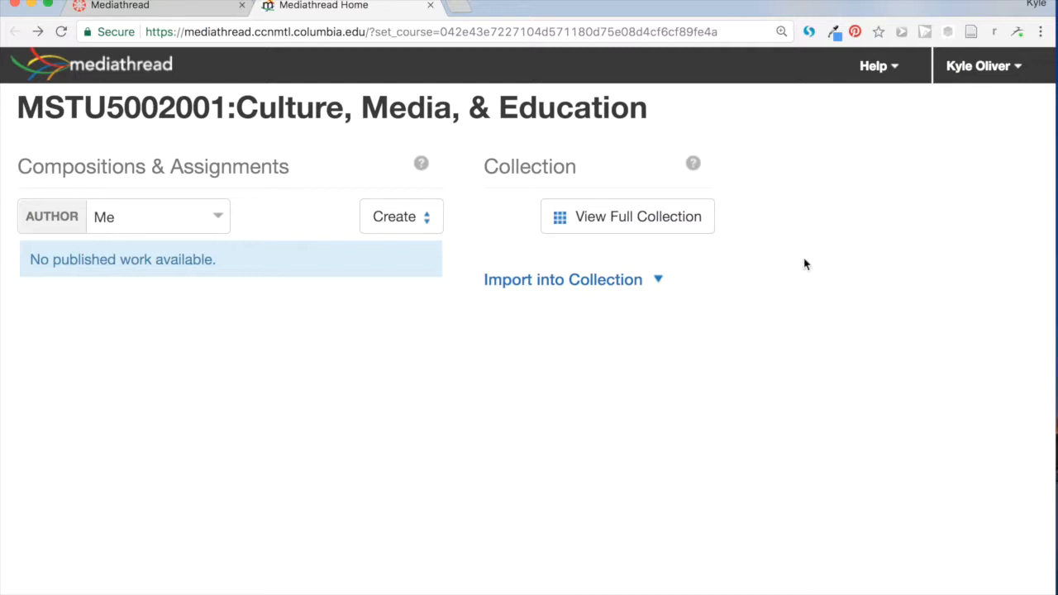
{"action": "mouse_move", "coordinate": [367, 113]}
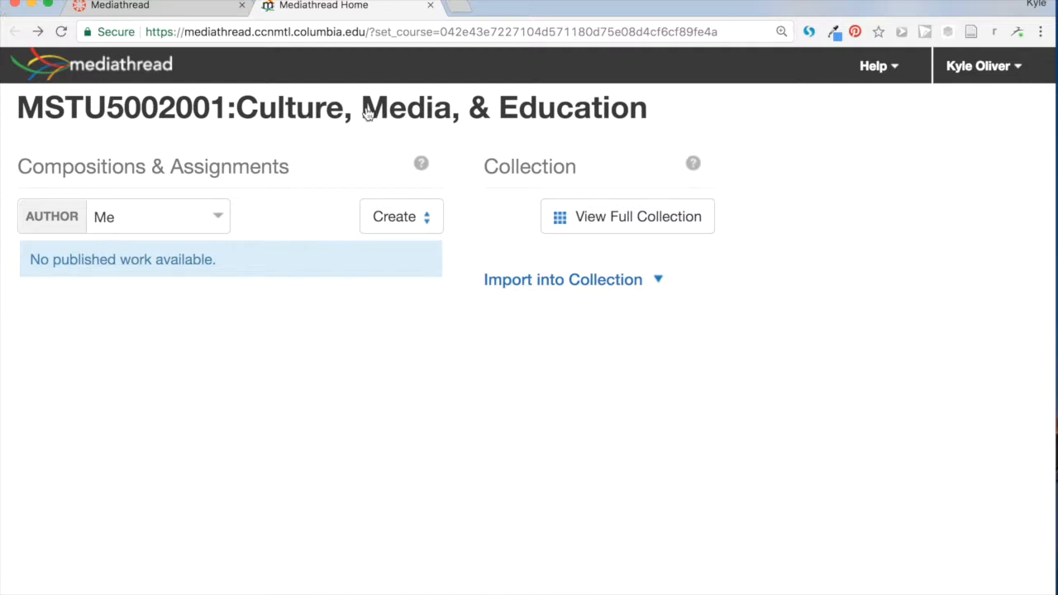
{"action": "mouse_move", "coordinate": [343, 148]}
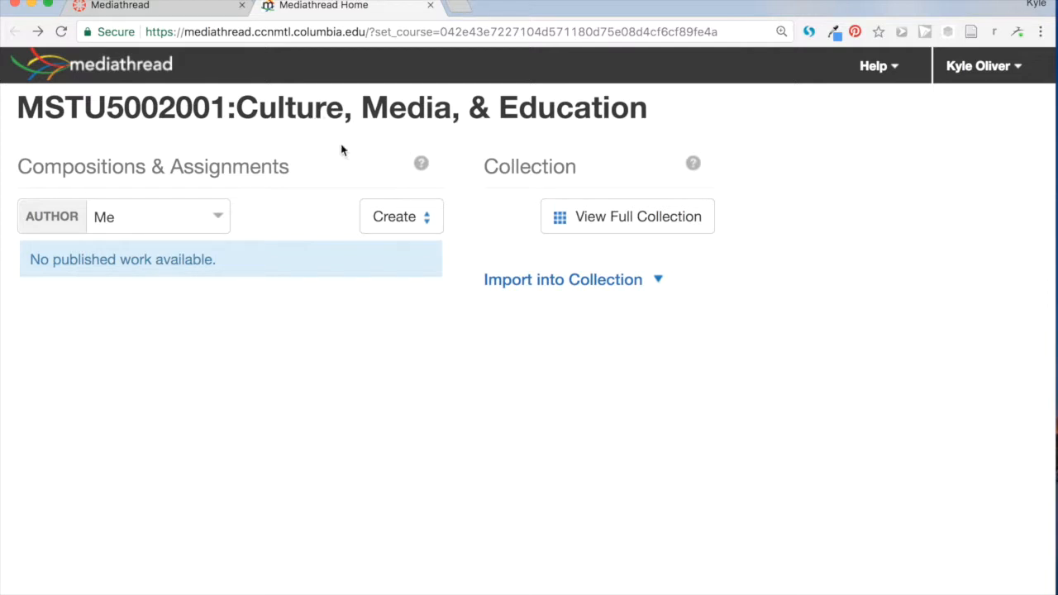
{"action": "mouse_move", "coordinate": [744, 346]}
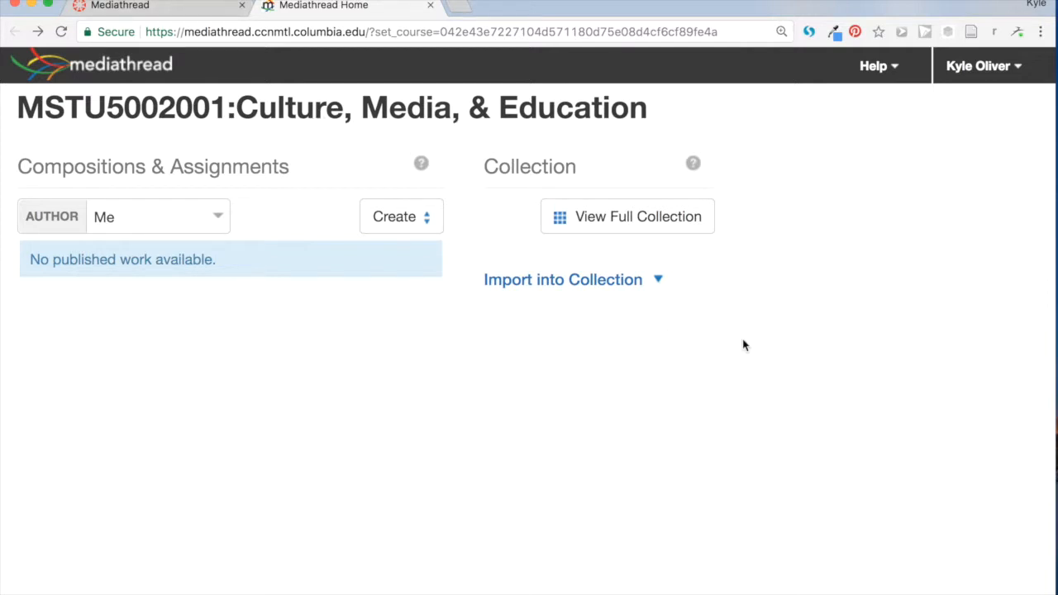
{"action": "mouse_move", "coordinate": [645, 285]}
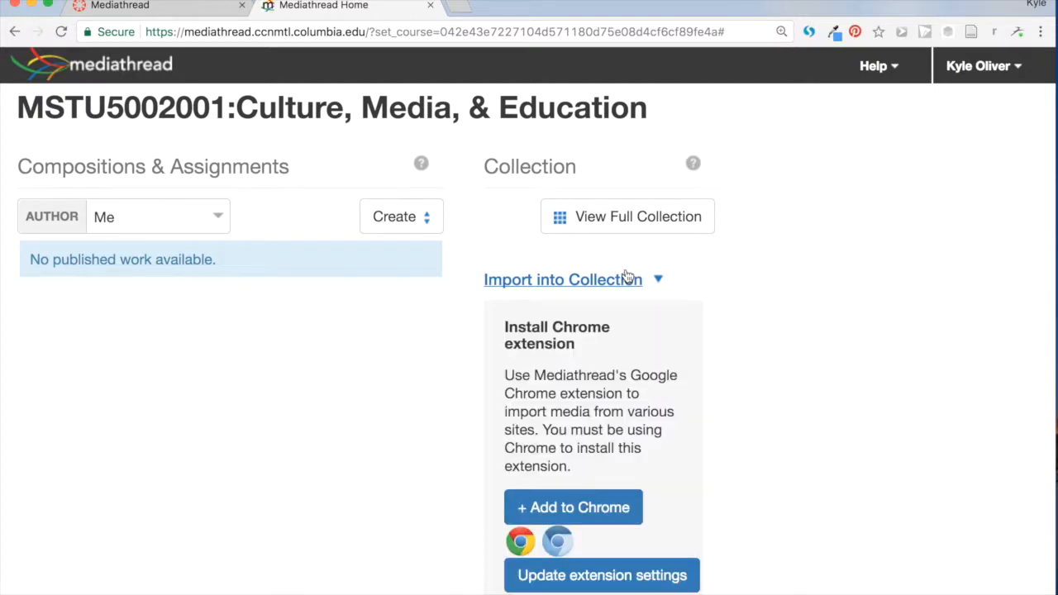
{"action": "mouse_move", "coordinate": [611, 539]}
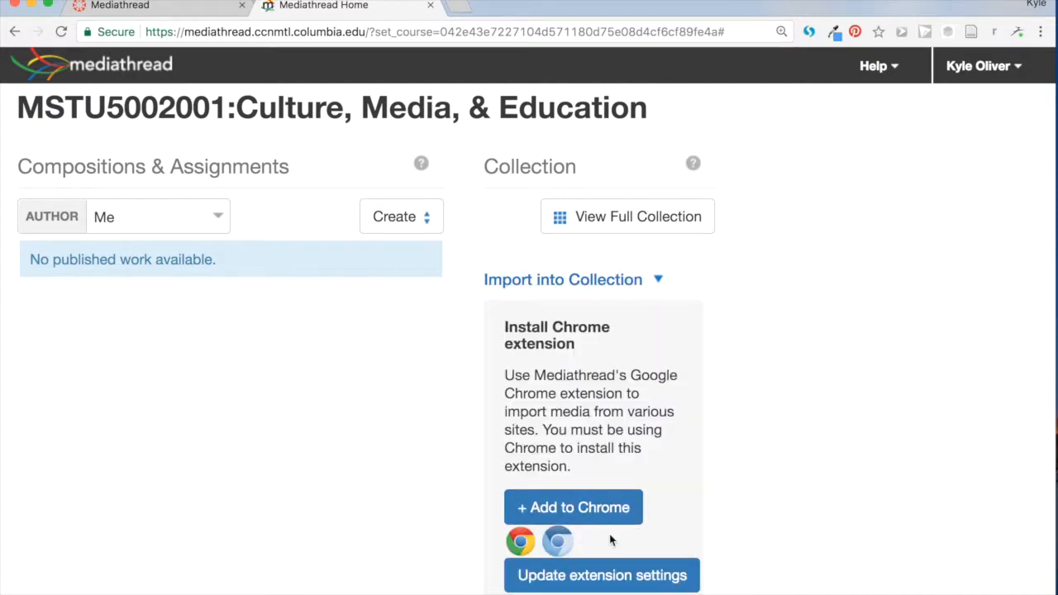
{"action": "mouse_move", "coordinate": [615, 541]}
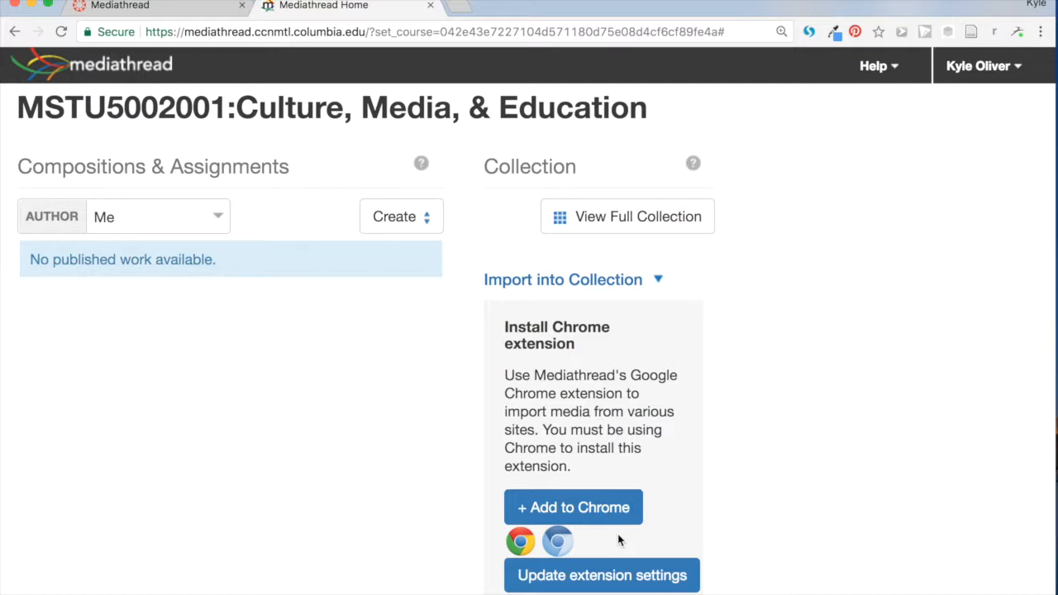
{"action": "mouse_move", "coordinate": [627, 547]}
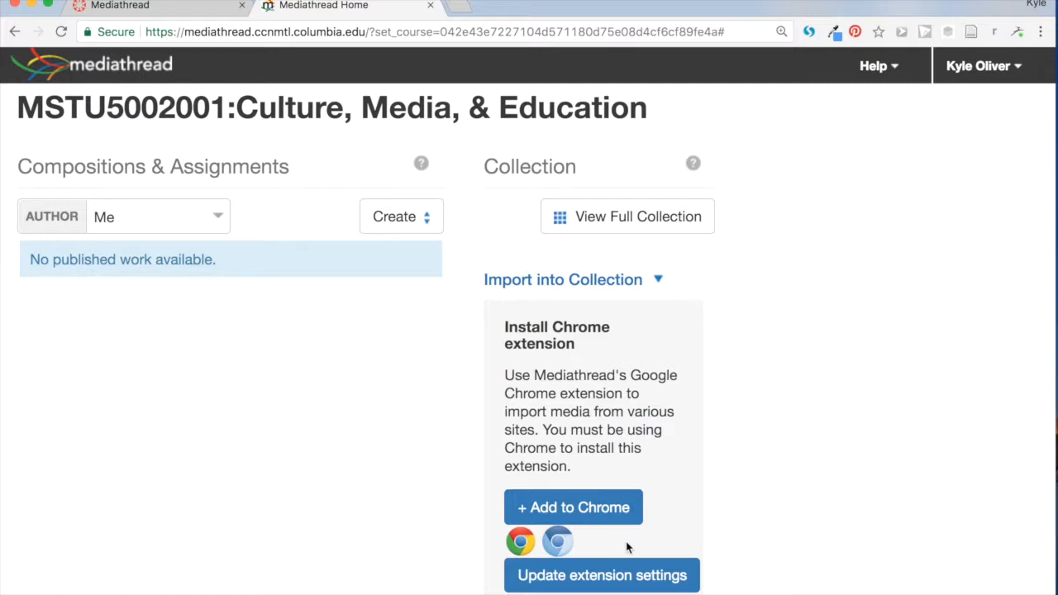
{"action": "mouse_move", "coordinate": [530, 350]}
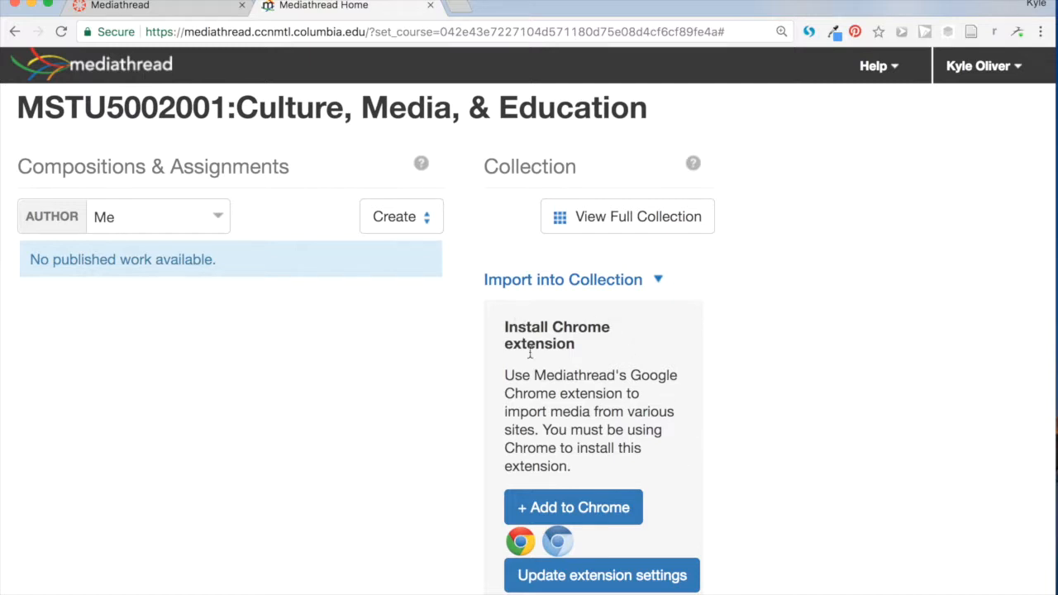
{"action": "mouse_move", "coordinate": [572, 506]}
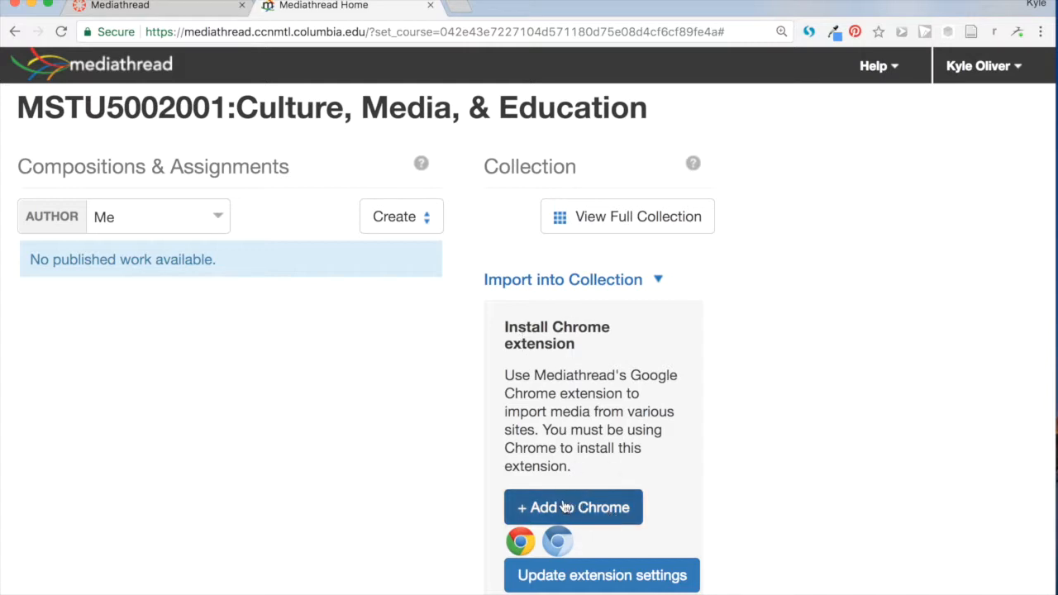
{"action": "left_click", "coordinate": [572, 506]}
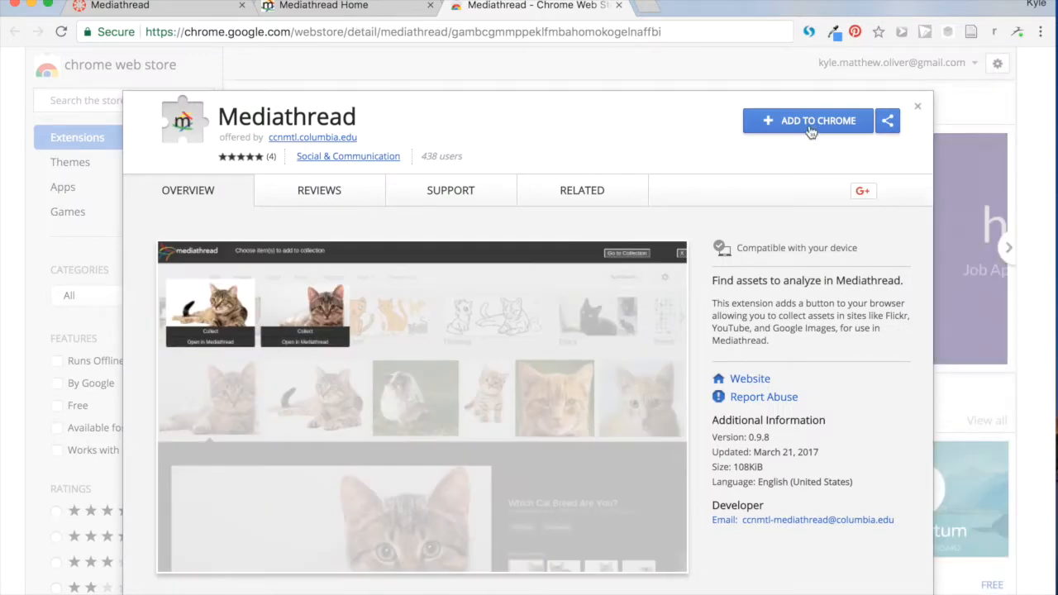
- Install the Mediathread extension, confirming the prompt and dismissing the added notice
{"action": "left_click", "coordinate": [817, 121]}
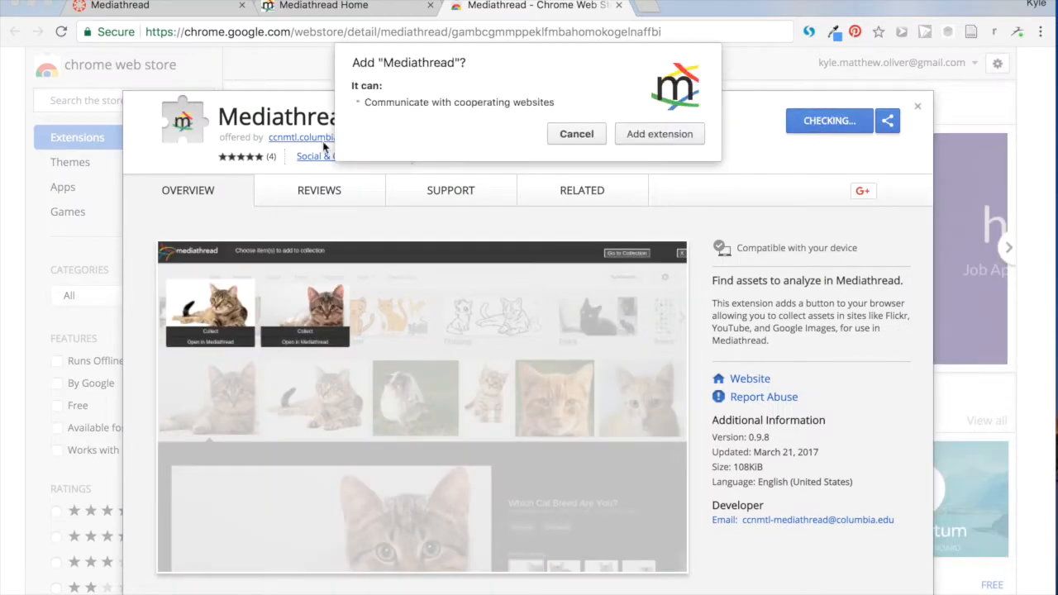
{"action": "mouse_move", "coordinate": [677, 99]}
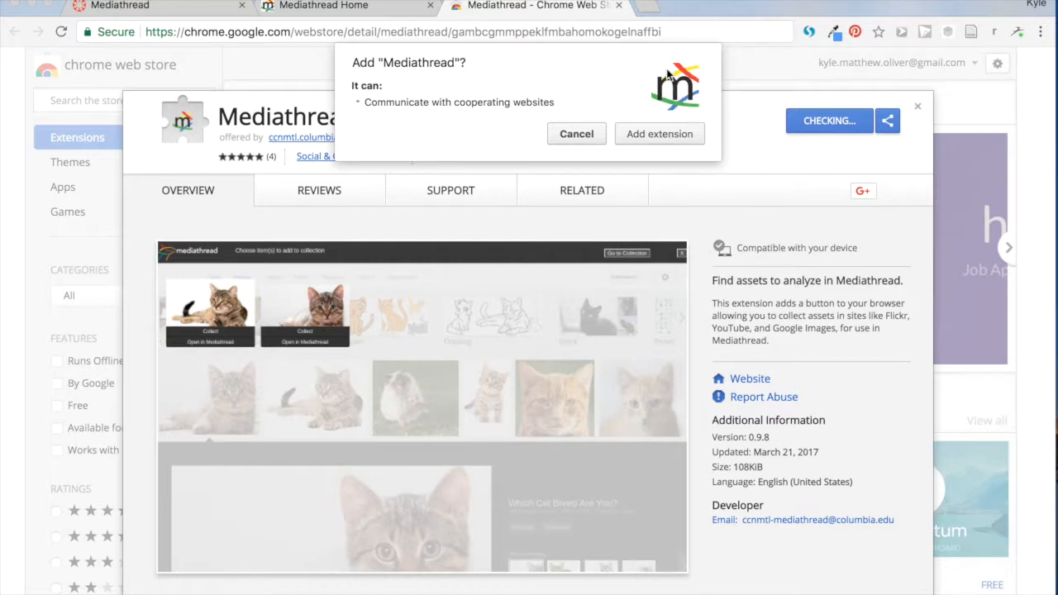
{"action": "mouse_move", "coordinate": [707, 145]}
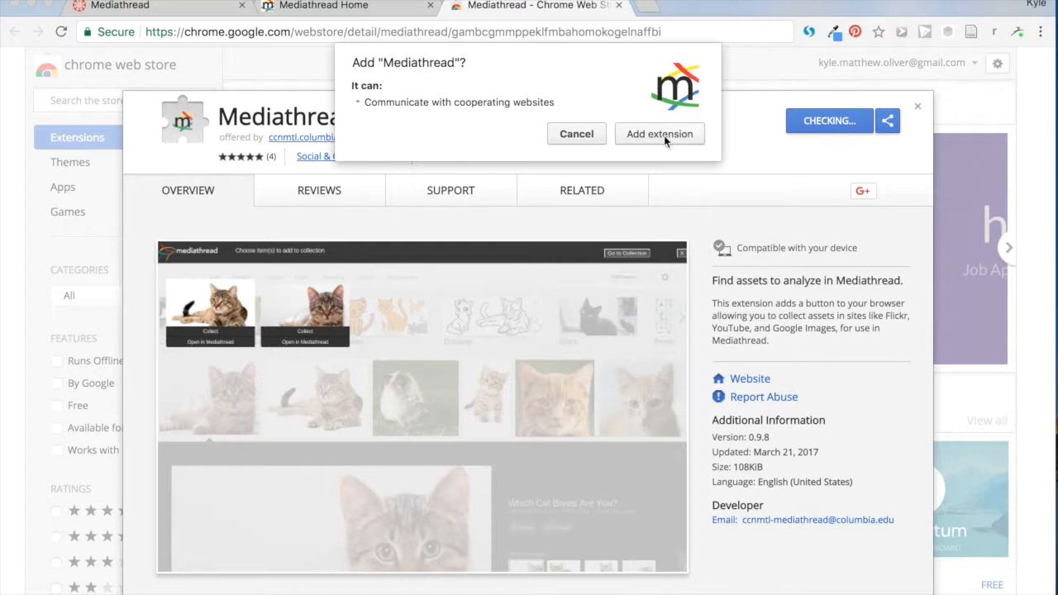
{"action": "left_click", "coordinate": [658, 132]}
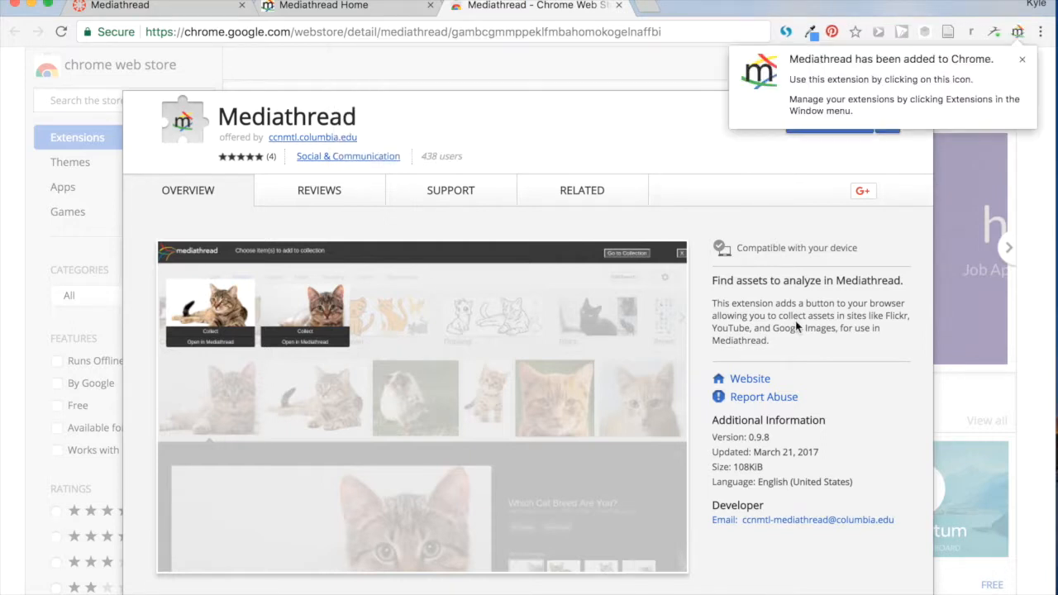
{"action": "left_click", "coordinate": [582, 191]}
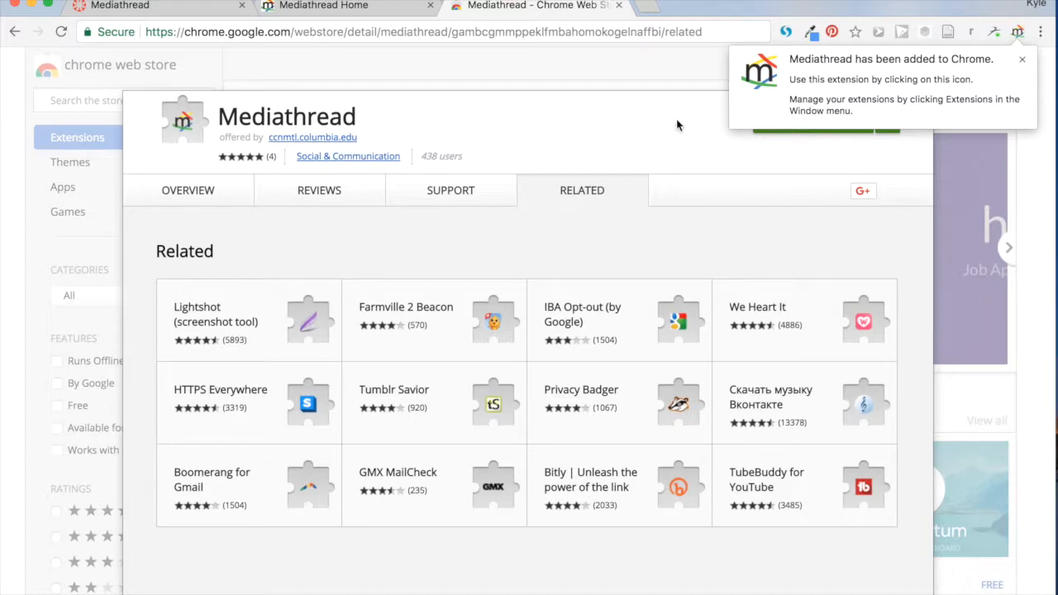
{"action": "mouse_move", "coordinate": [1019, 32]}
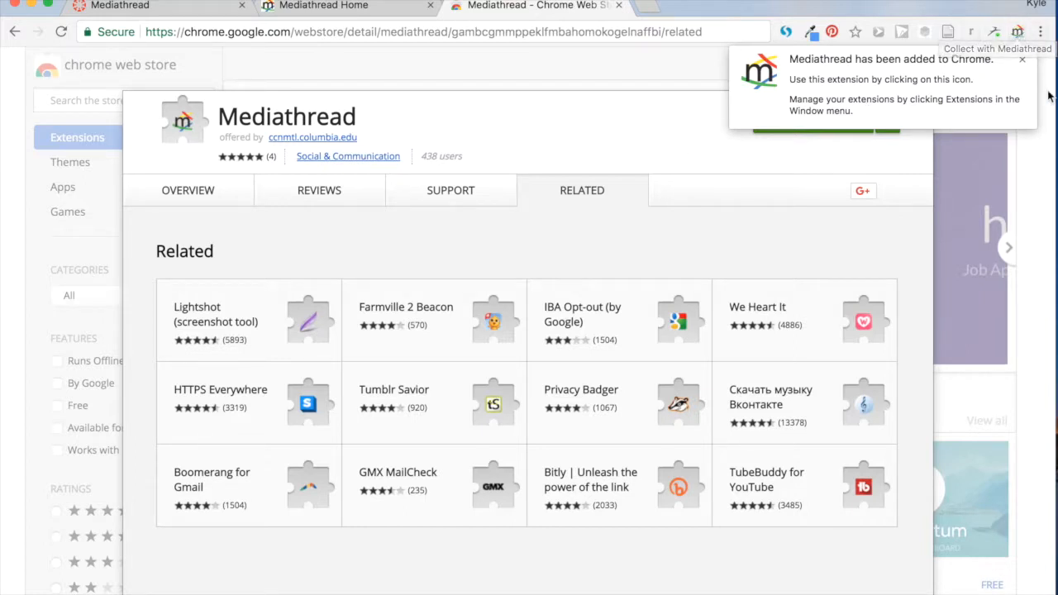
{"action": "mouse_move", "coordinate": [1021, 83]}
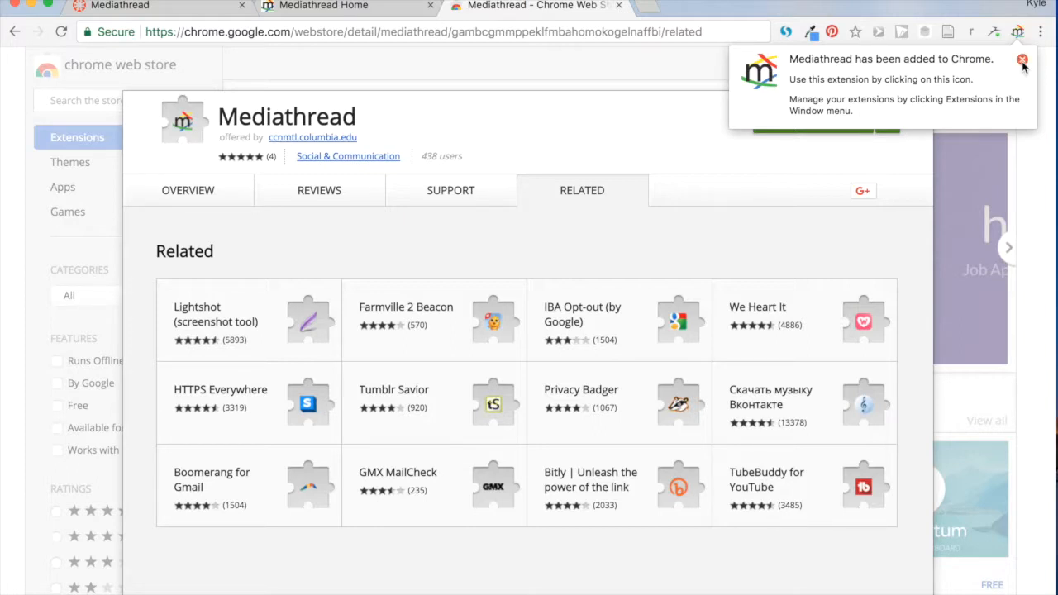
{"action": "left_click", "coordinate": [1022, 63]}
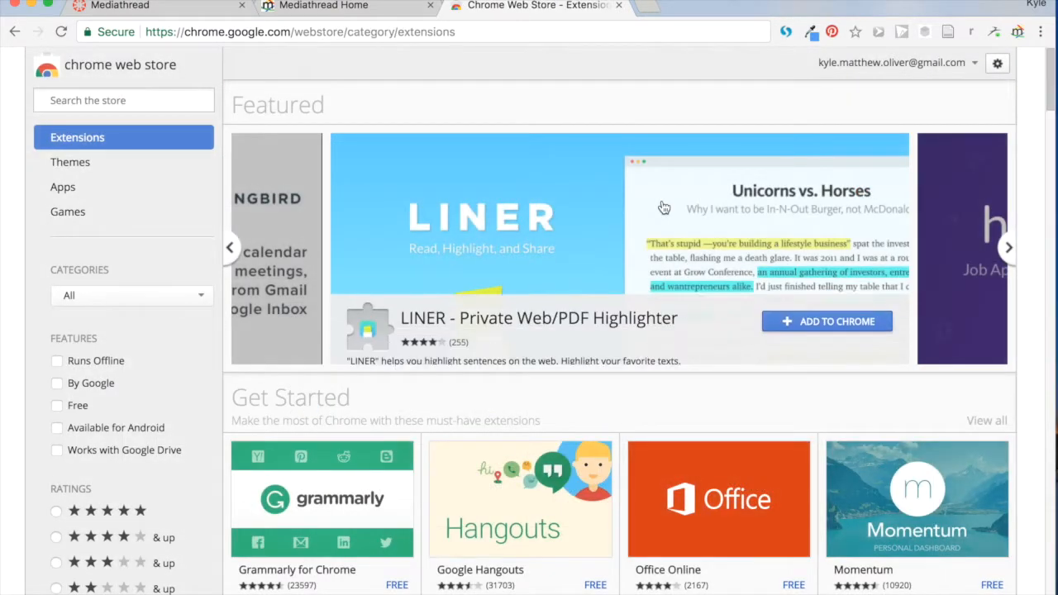
- Go to youtube.com and load 'Trump Attacks the Mayor of San Juan: A Closer Look', paused at its start
{"action": "type", "text": "youtube.com"}
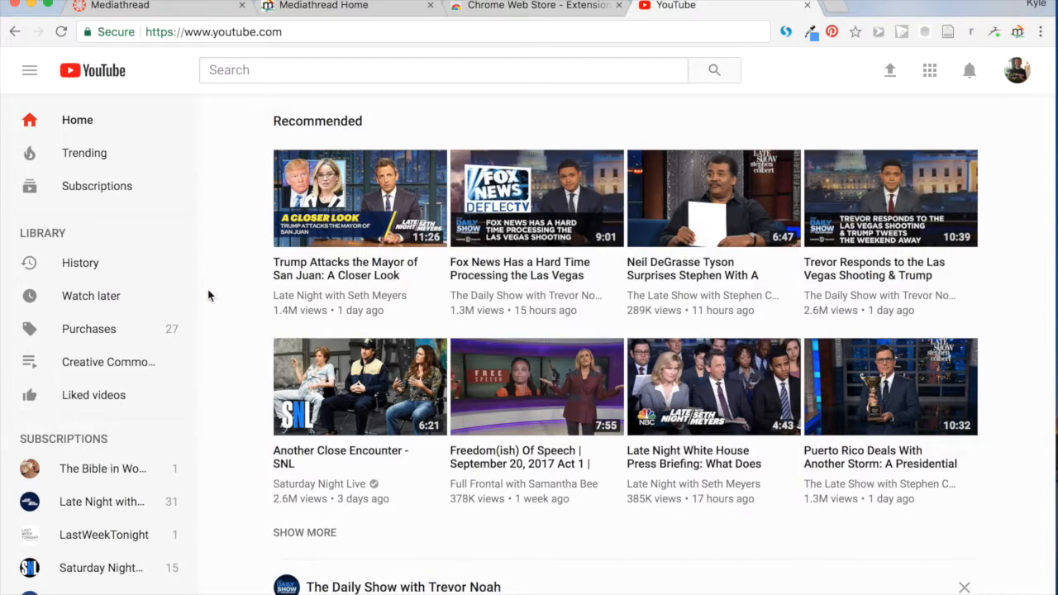
{"action": "left_click", "coordinate": [359, 199]}
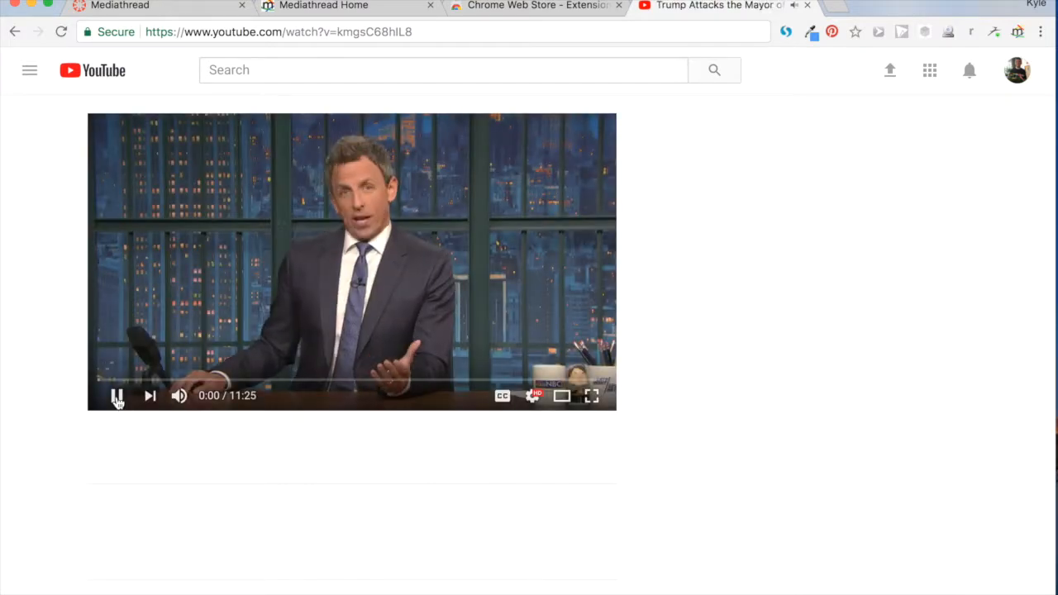
{"action": "left_click", "coordinate": [116, 395]}
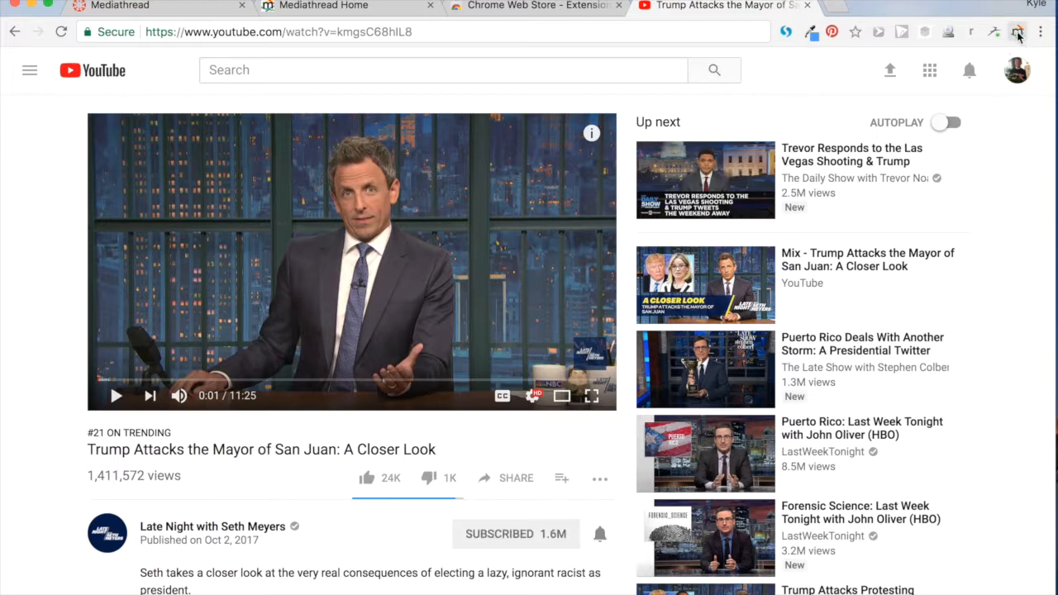
{"action": "mouse_move", "coordinate": [1017, 31]}
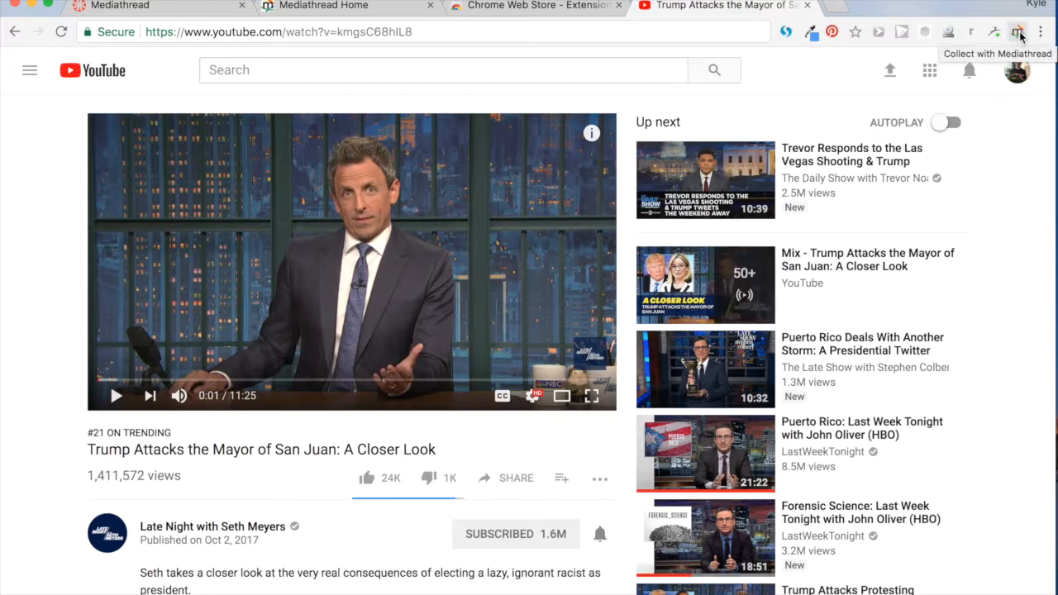
- Collect the Seth Meyers clip via the extension, save it, and head to the Mediathread collection
{"action": "left_click", "coordinate": [1018, 31]}
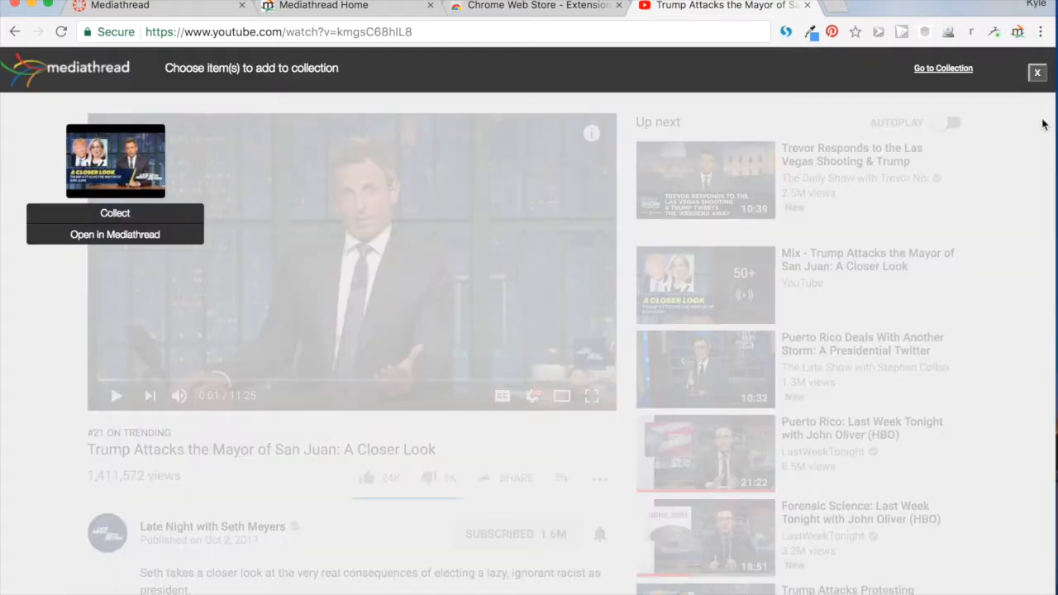
{"action": "mouse_move", "coordinate": [114, 265]}
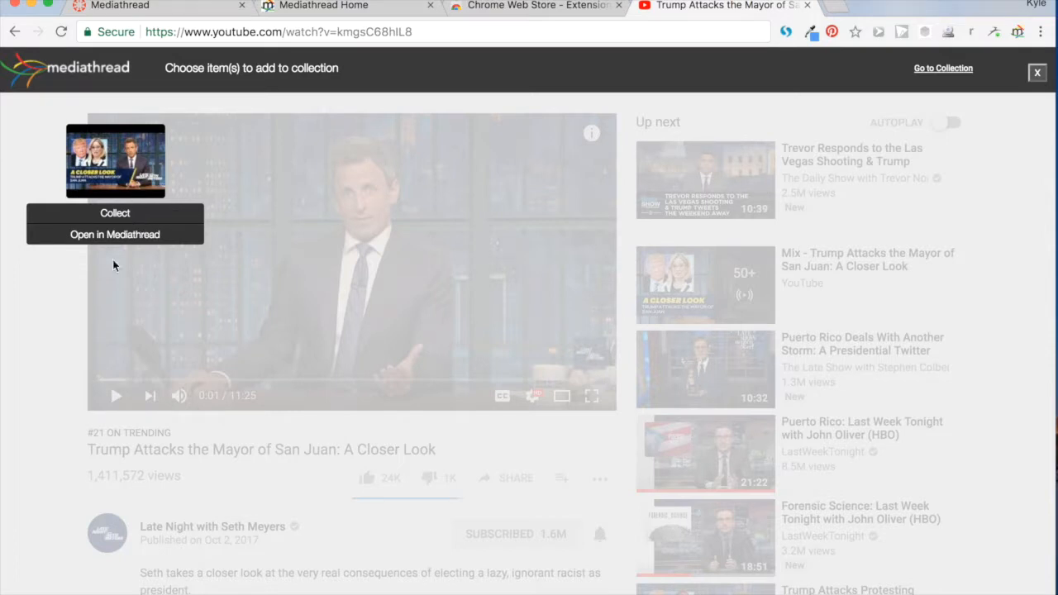
{"action": "mouse_move", "coordinate": [114, 213]}
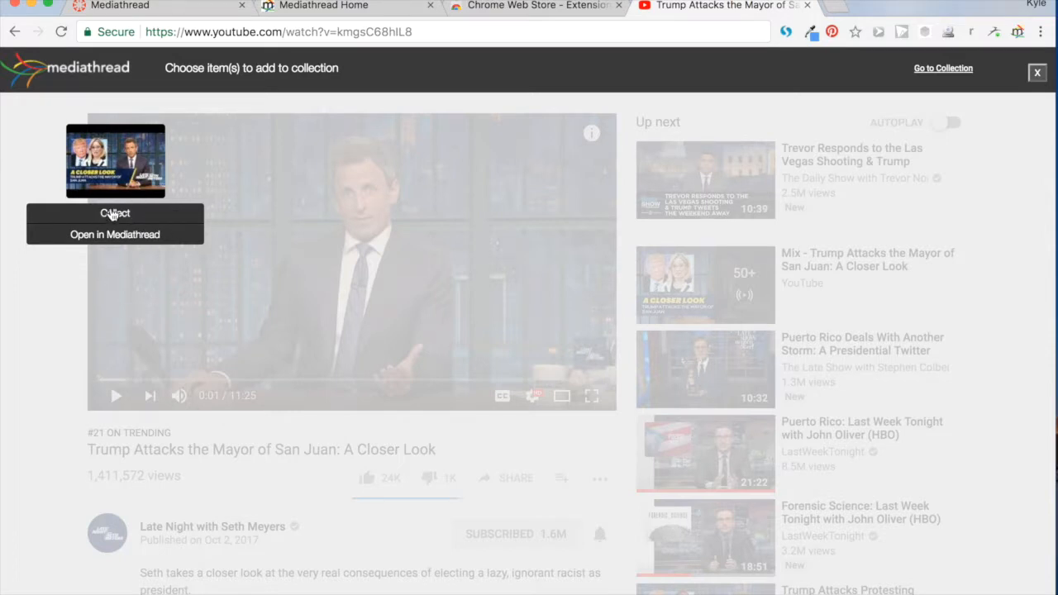
{"action": "mouse_move", "coordinate": [129, 222]}
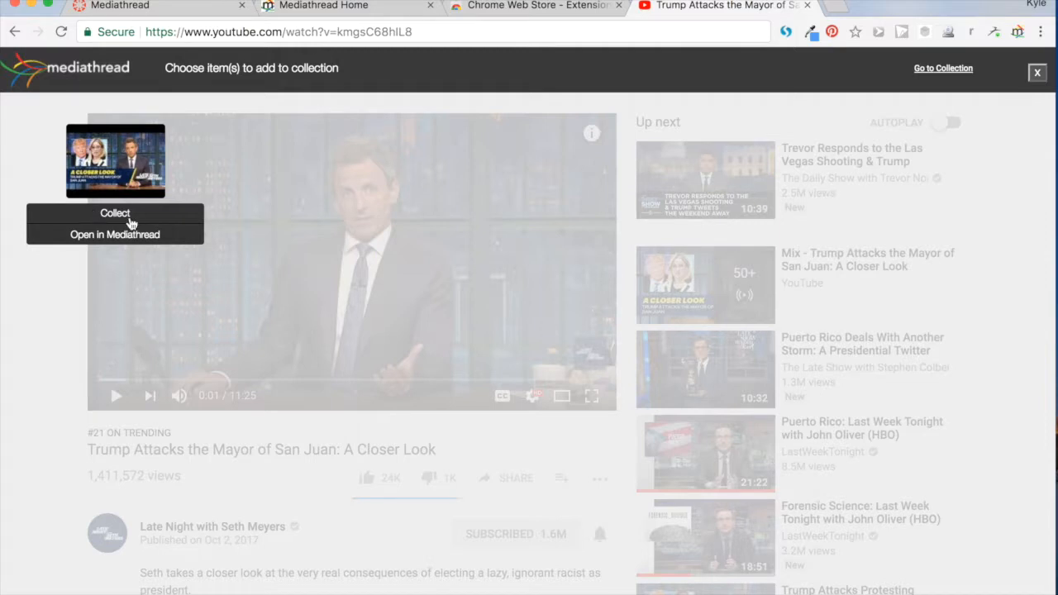
{"action": "left_click", "coordinate": [116, 212]}
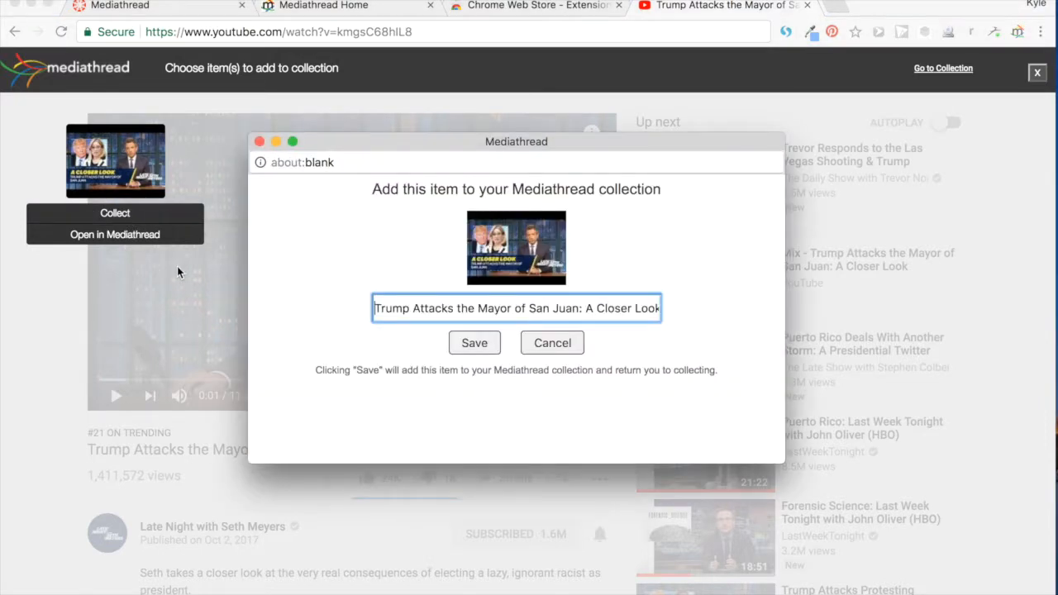
{"action": "mouse_move", "coordinate": [430, 185]}
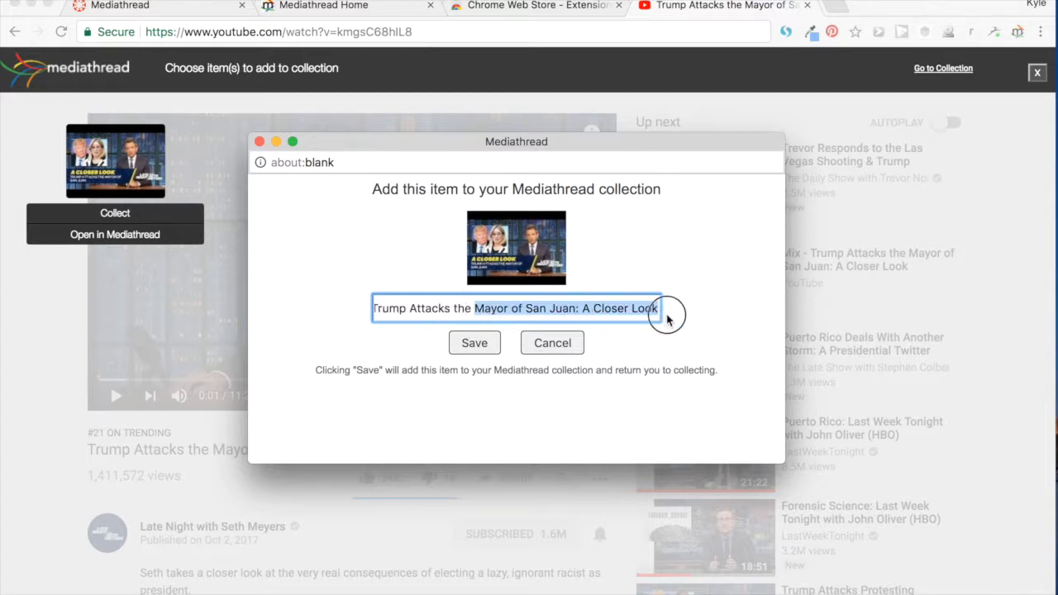
{"action": "mouse_move", "coordinate": [476, 374]}
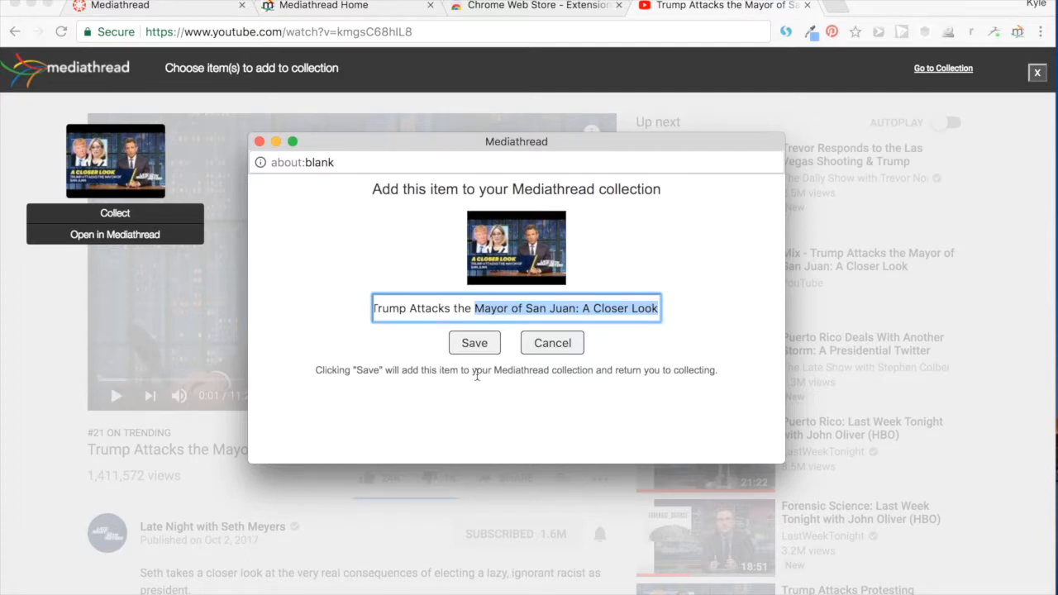
{"action": "mouse_move", "coordinate": [475, 343]}
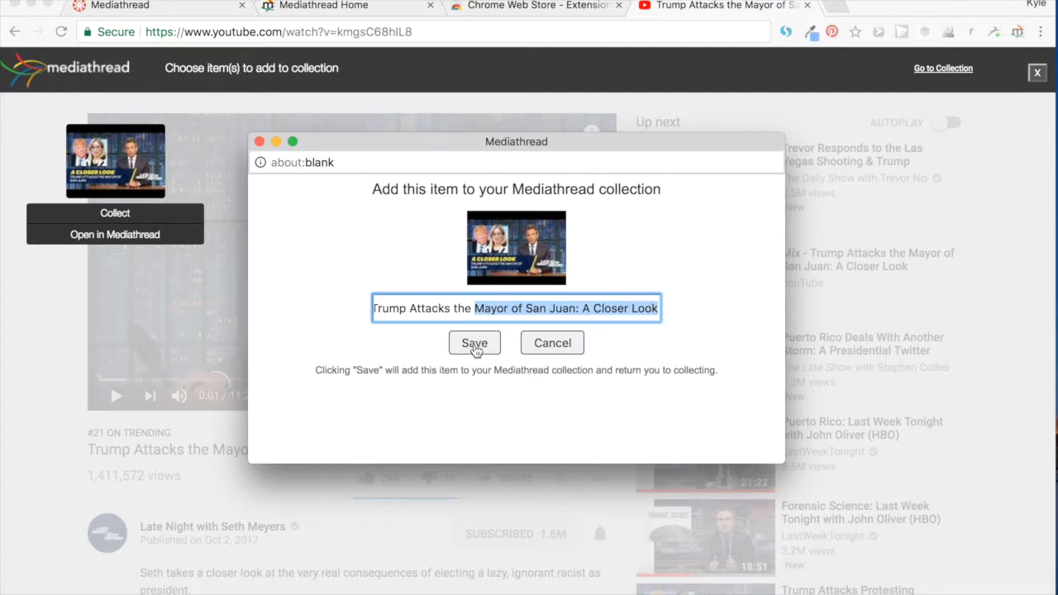
{"action": "left_click", "coordinate": [473, 342]}
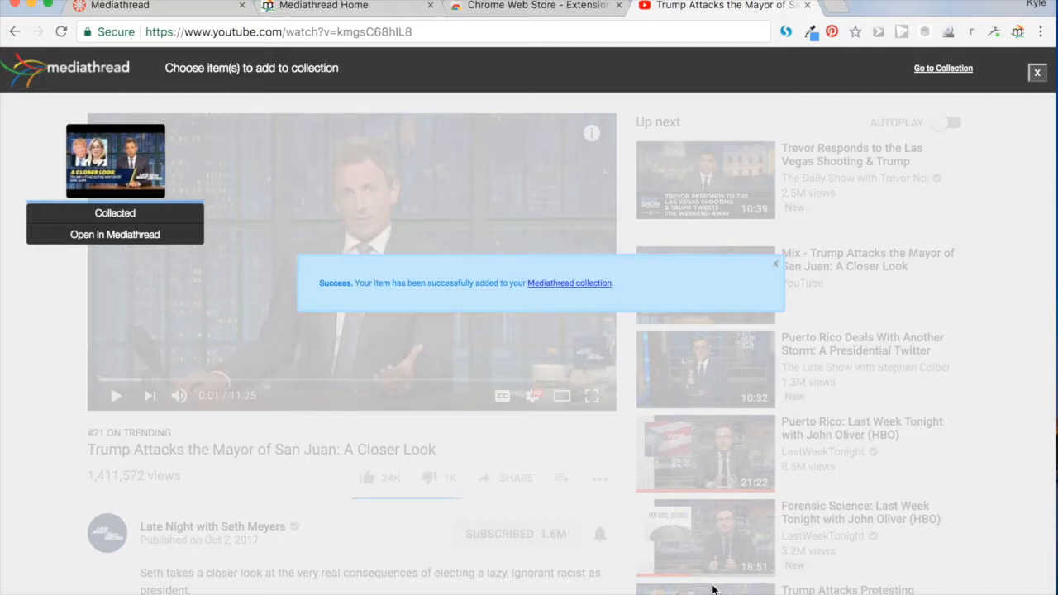
{"action": "mouse_move", "coordinate": [471, 296]}
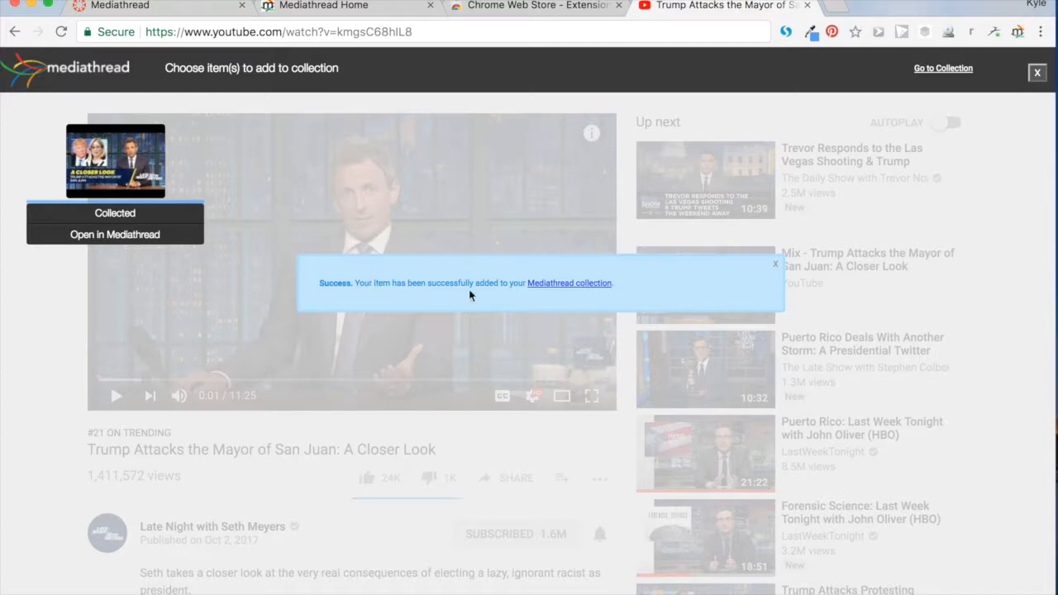
{"action": "mouse_move", "coordinate": [554, 284]}
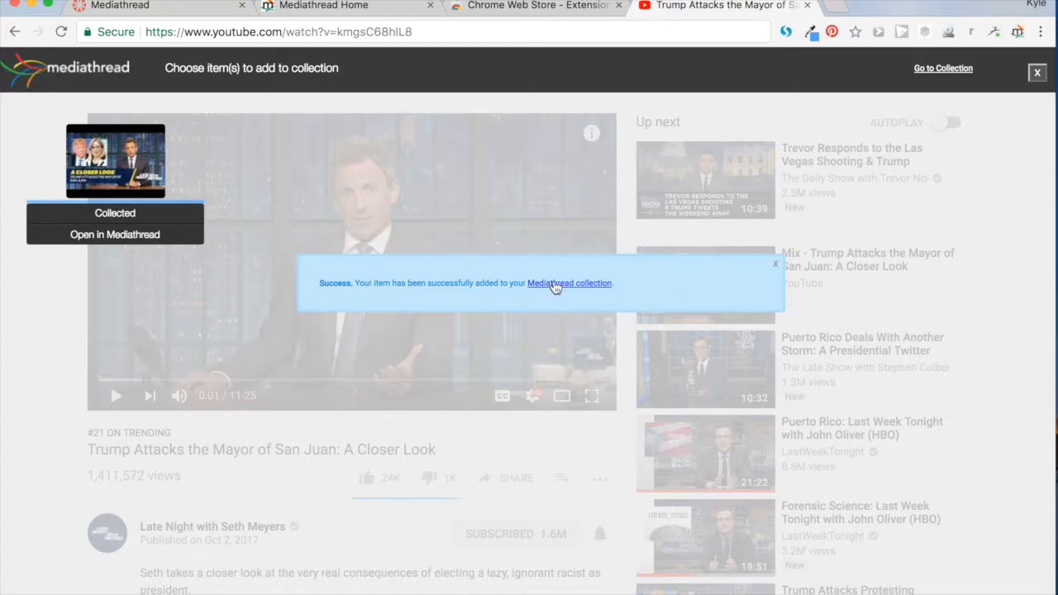
{"action": "left_click", "coordinate": [568, 283]}
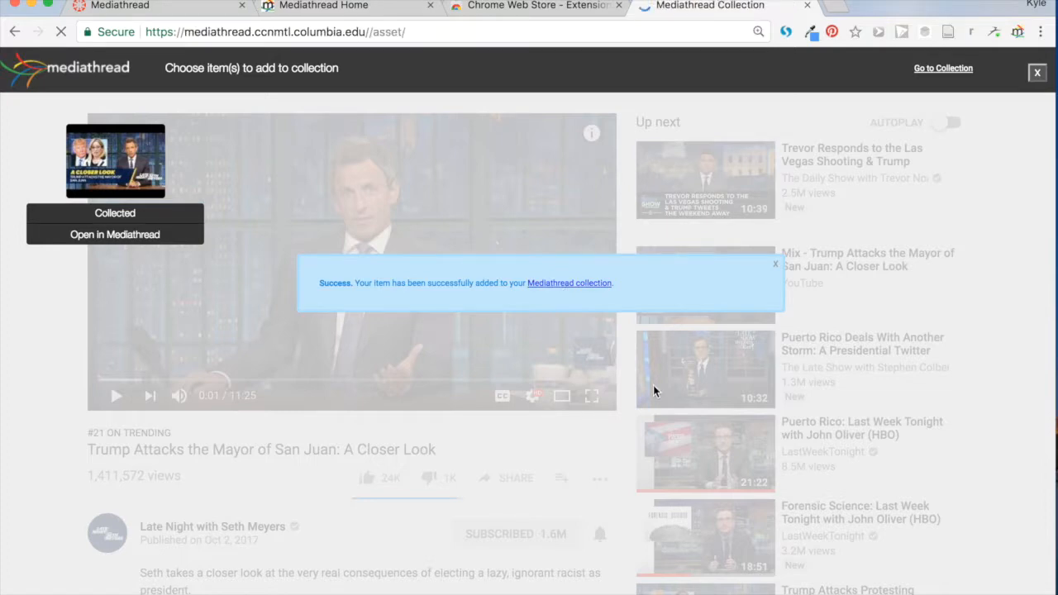
{"action": "left_click", "coordinate": [942, 69]}
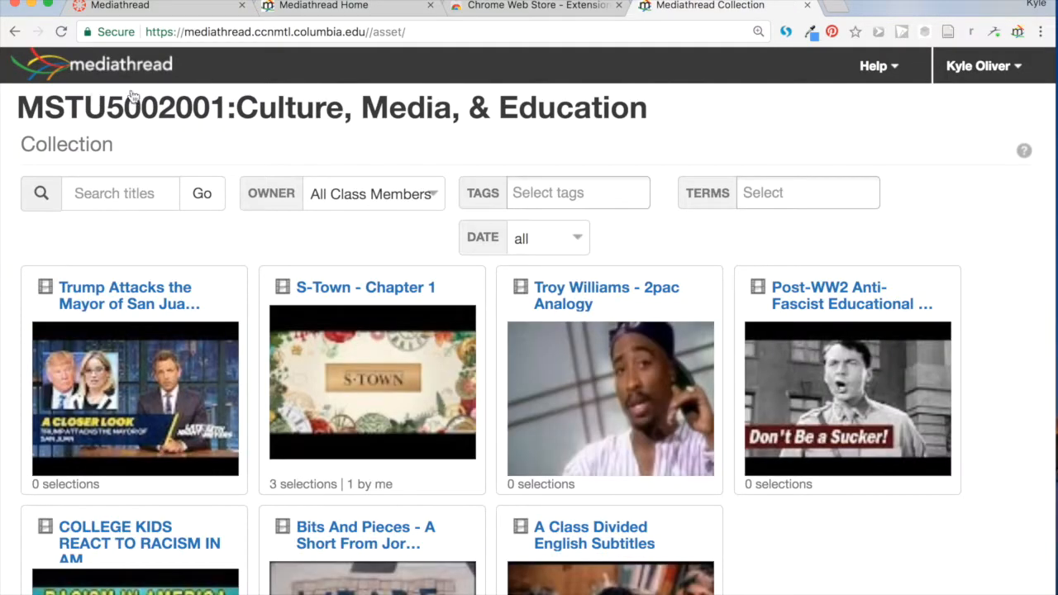
{"action": "scroll", "scroll_direction": "down", "scroll_amount": 3}
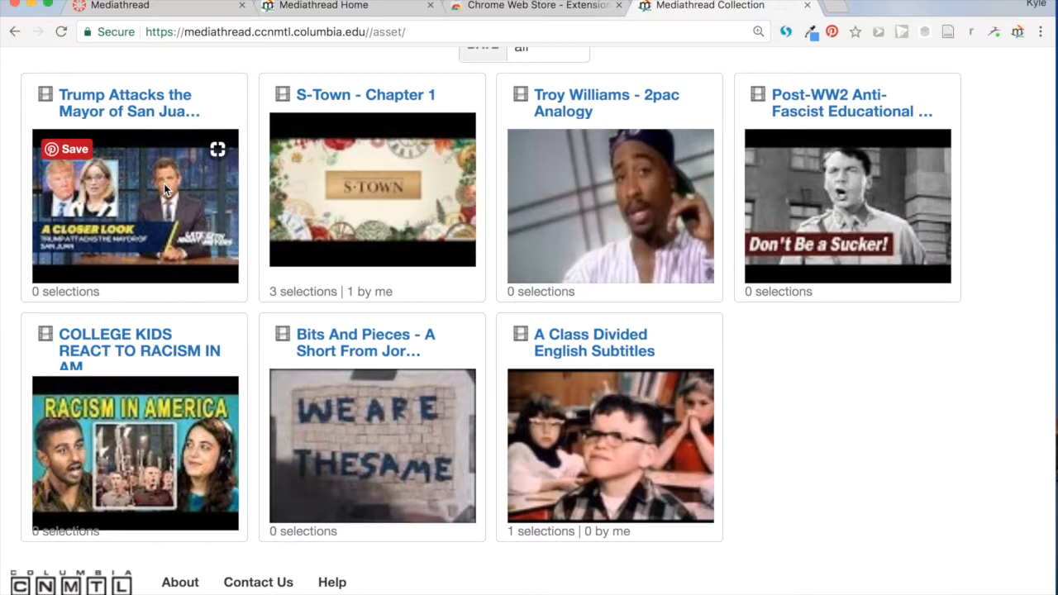
{"action": "scroll", "scroll_direction": "up", "scroll_amount": 3}
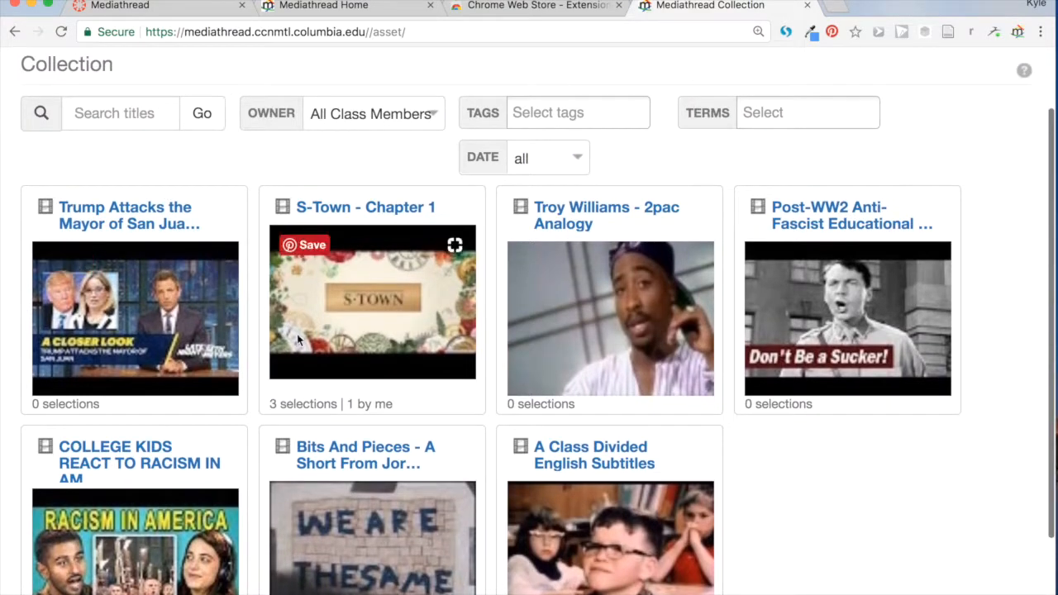
{"action": "mouse_move", "coordinate": [298, 340]}
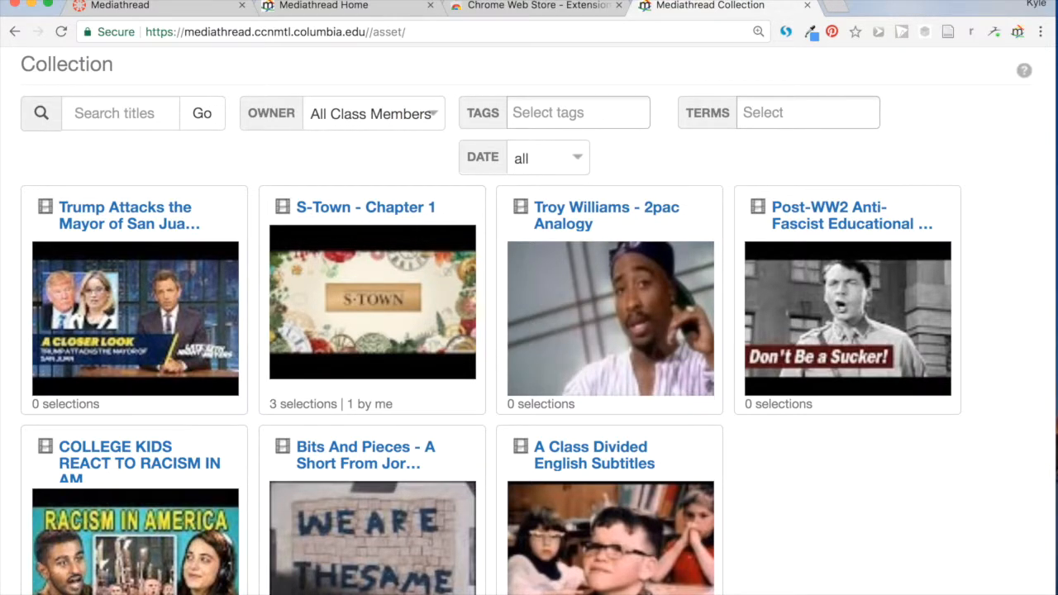
{"action": "mouse_move", "coordinate": [139, 463]}
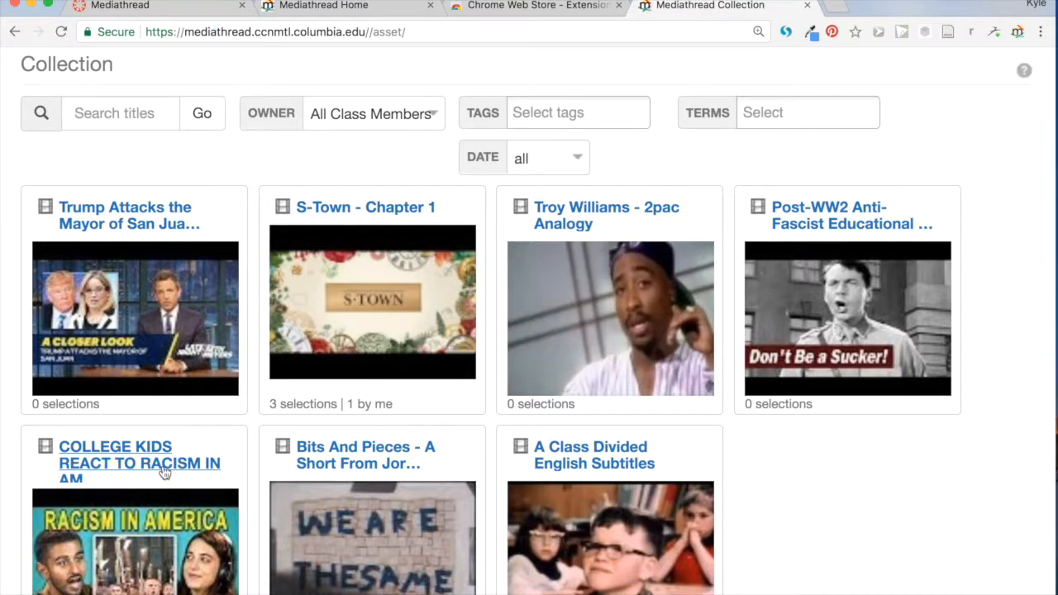
{"action": "mouse_move", "coordinate": [139, 462]}
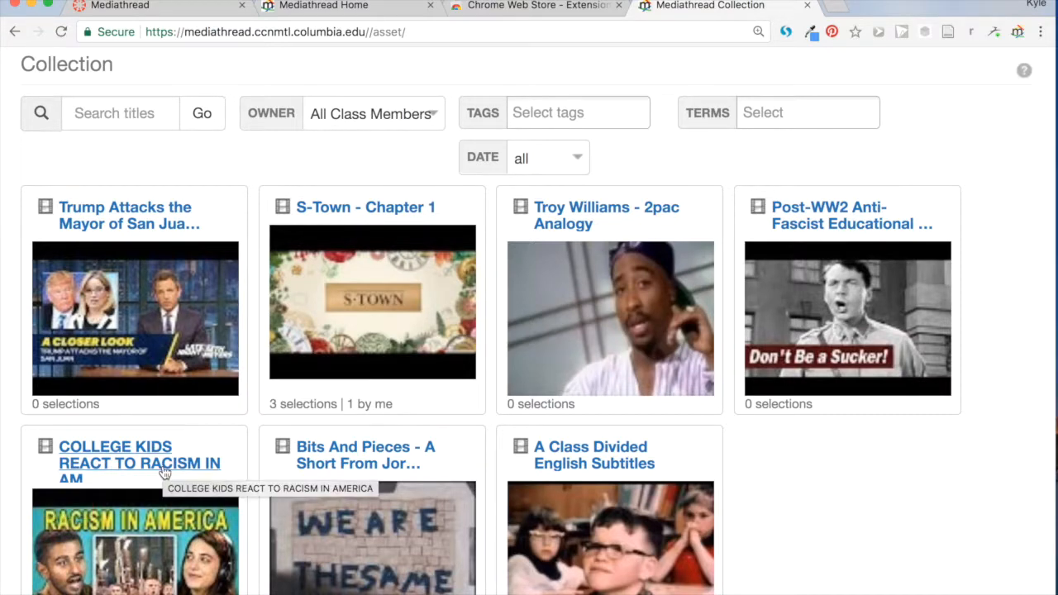
{"action": "mouse_move", "coordinate": [185, 382]}
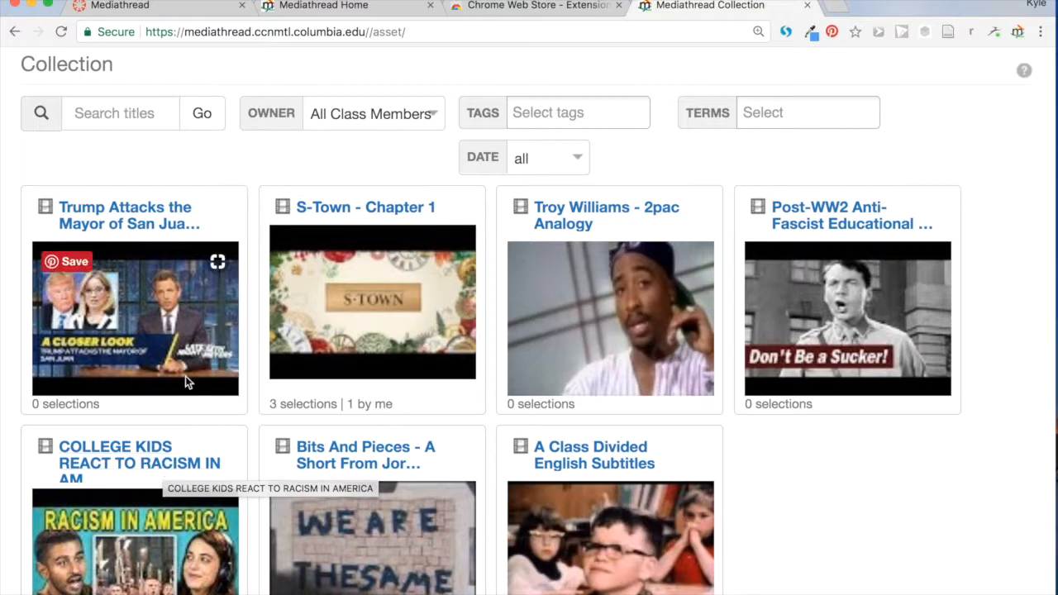
{"action": "mouse_move", "coordinate": [300, 107]}
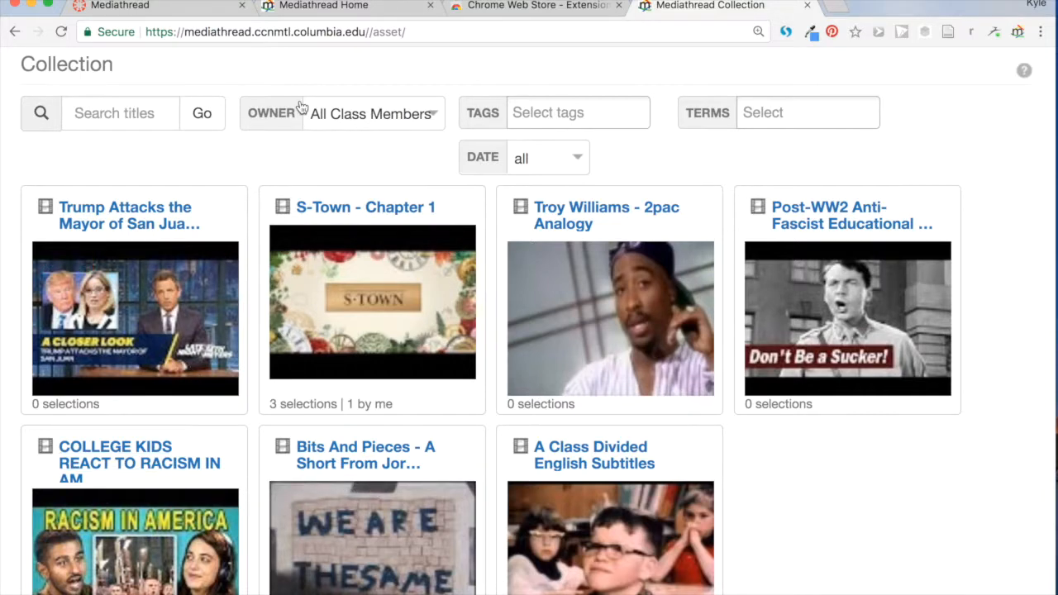